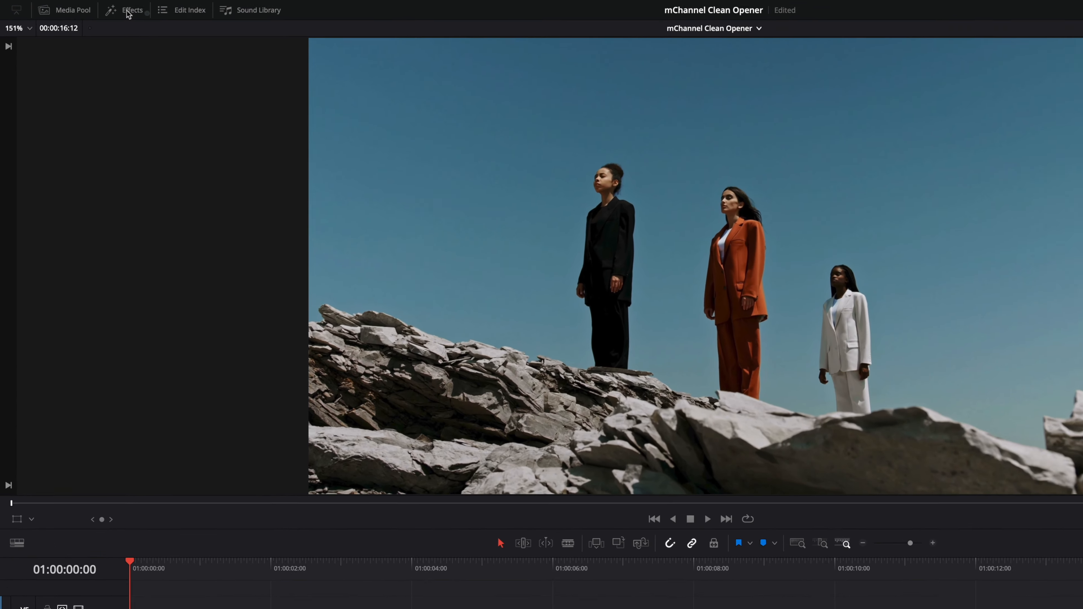
# - Star the Adjustment Clip under Toolbox > Effects so it becomes a favourite
pyautogui.click(131, 10)
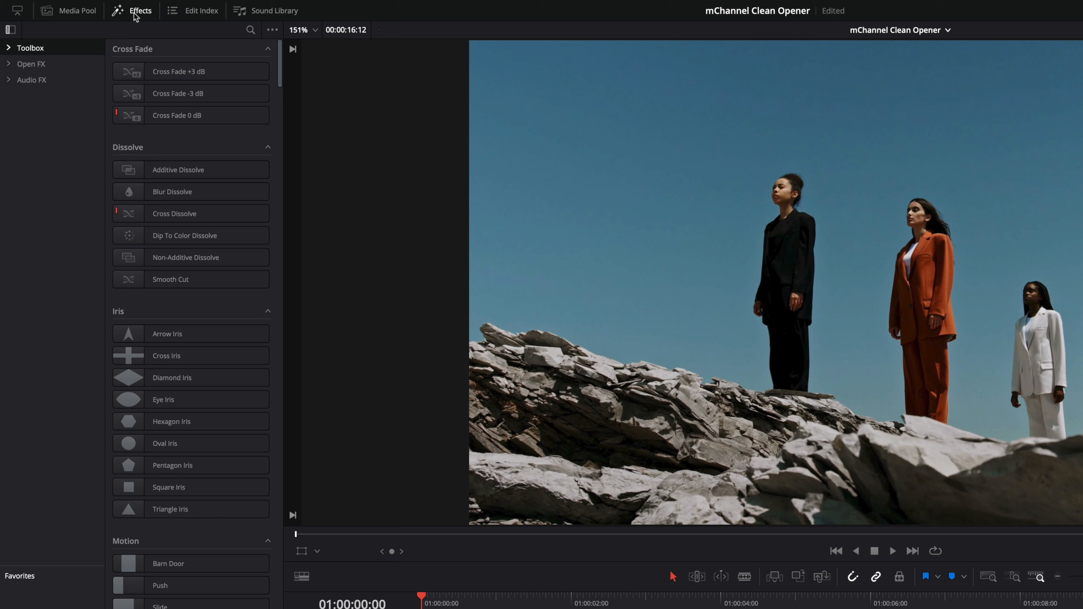
pyautogui.click(9, 47)
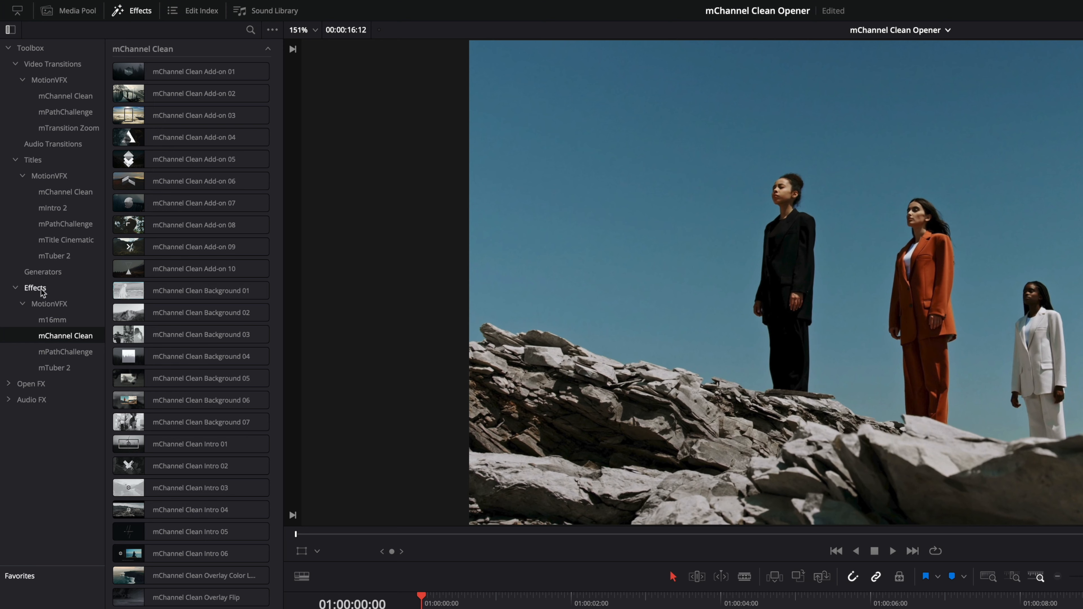
pyautogui.click(35, 289)
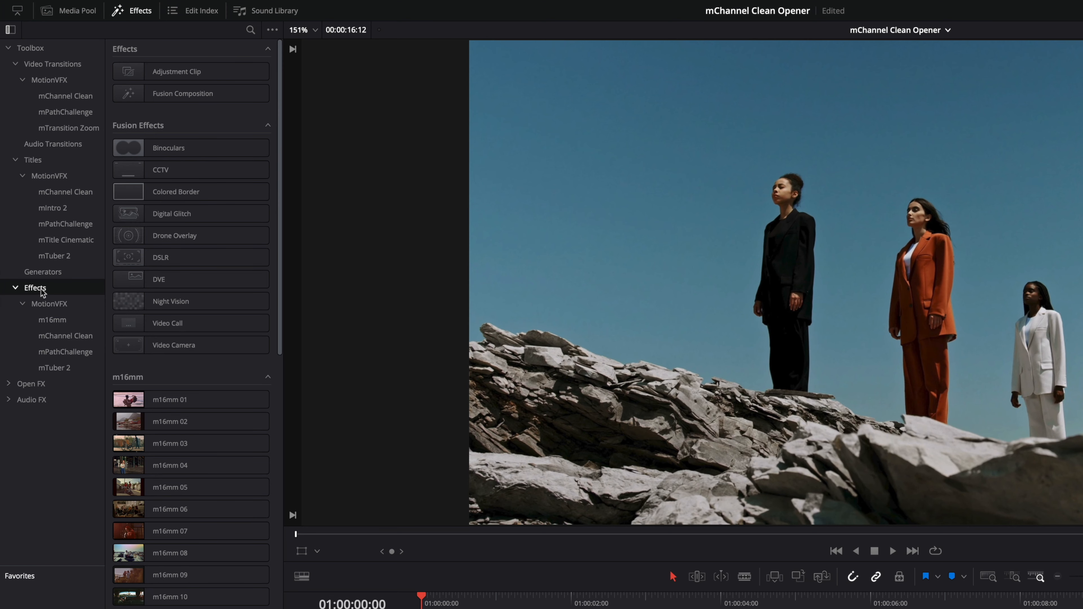
pyautogui.moveTo(181, 108)
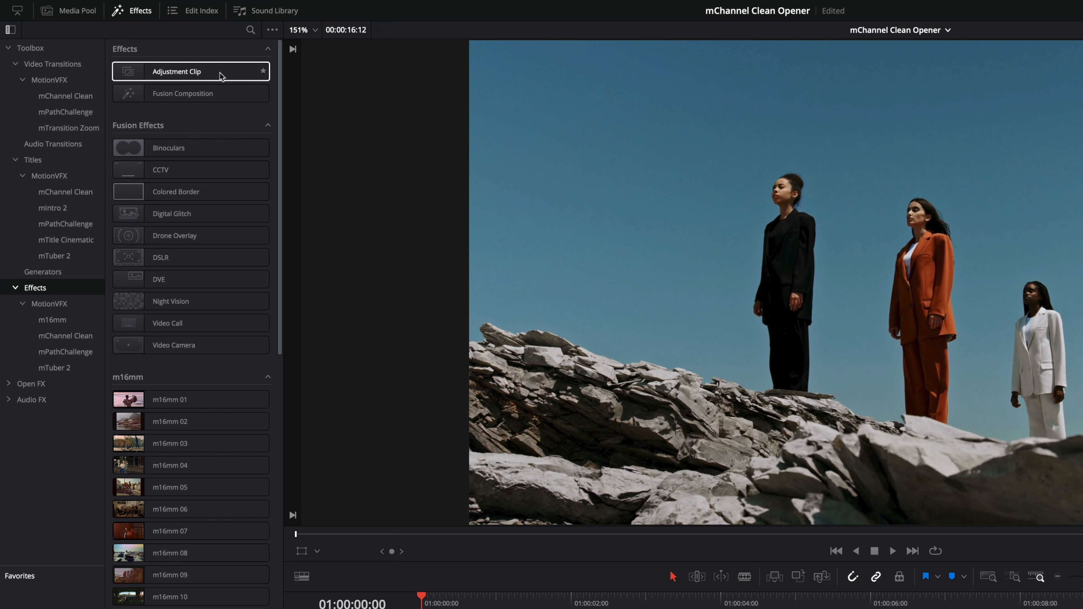
pyautogui.click(263, 71)
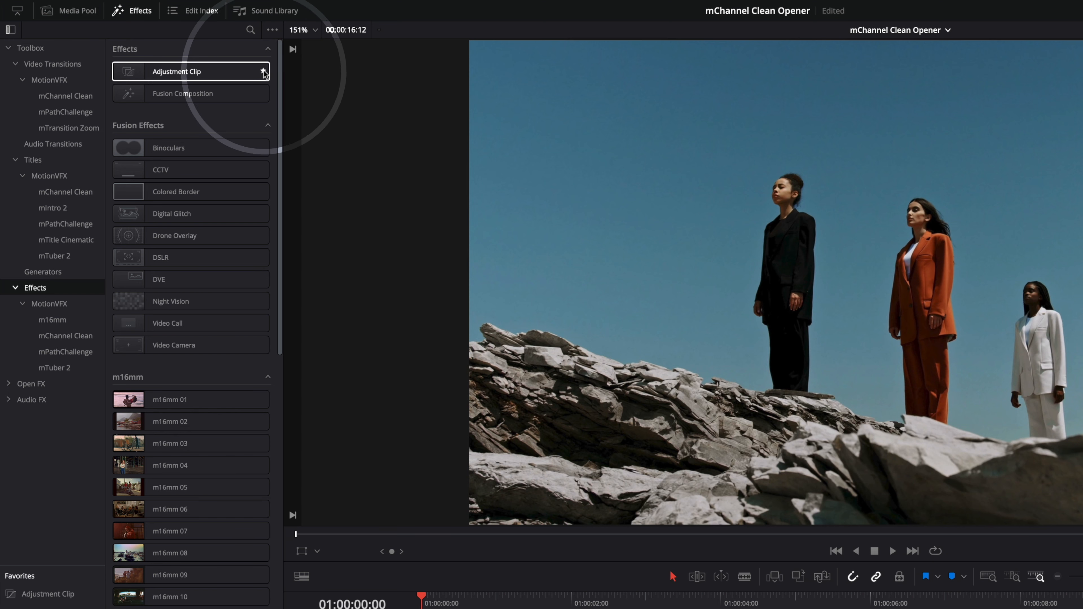
pyautogui.click(263, 71)
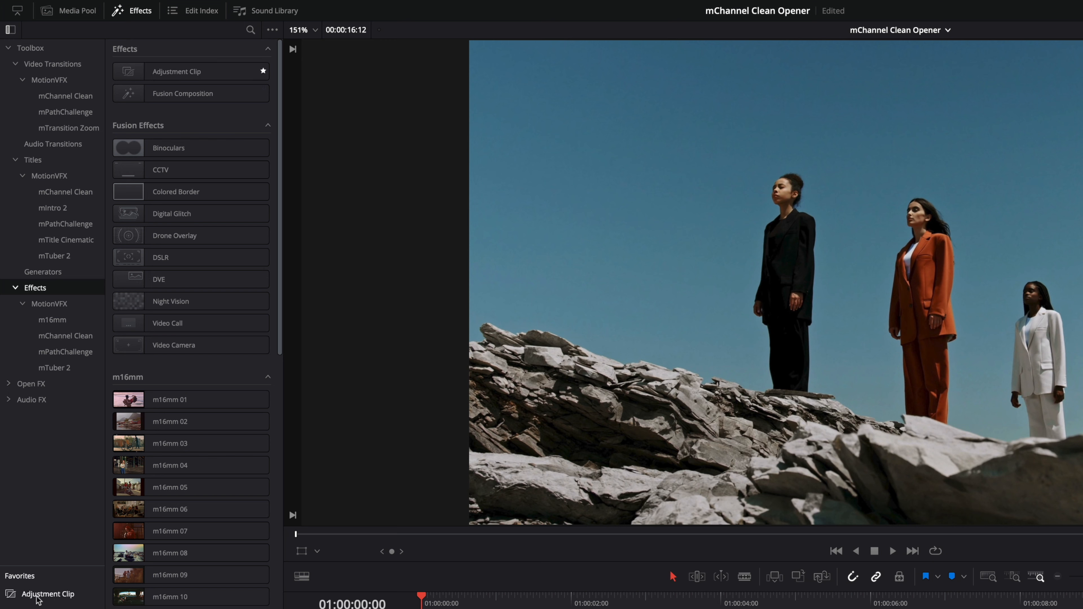
pyautogui.moveTo(31, 428)
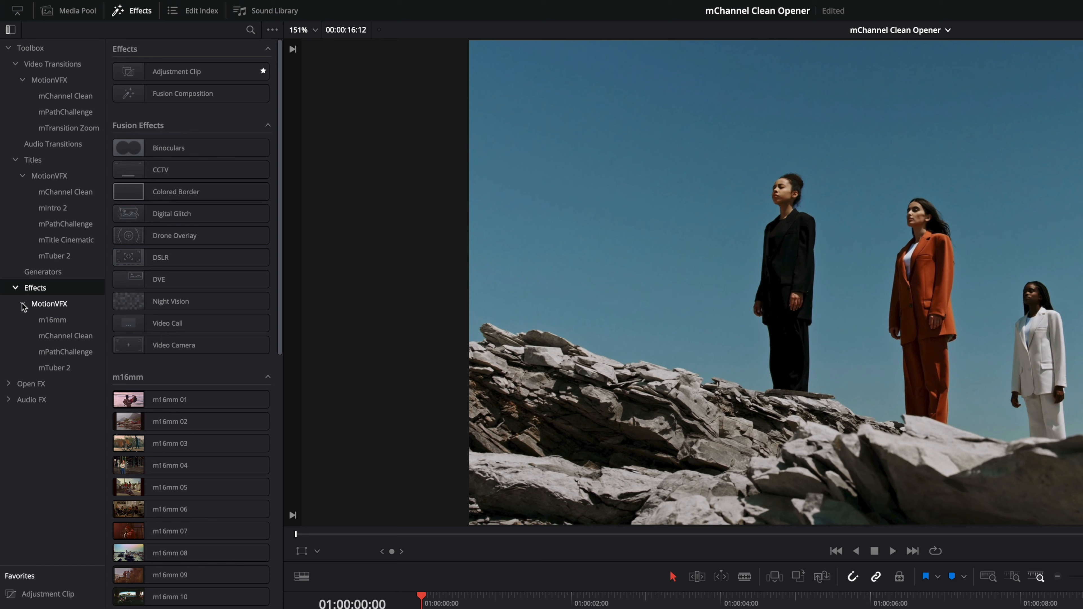
# - Collapse the category tree and search the effects library for 'mchannel clean'
pyautogui.click(30, 48)
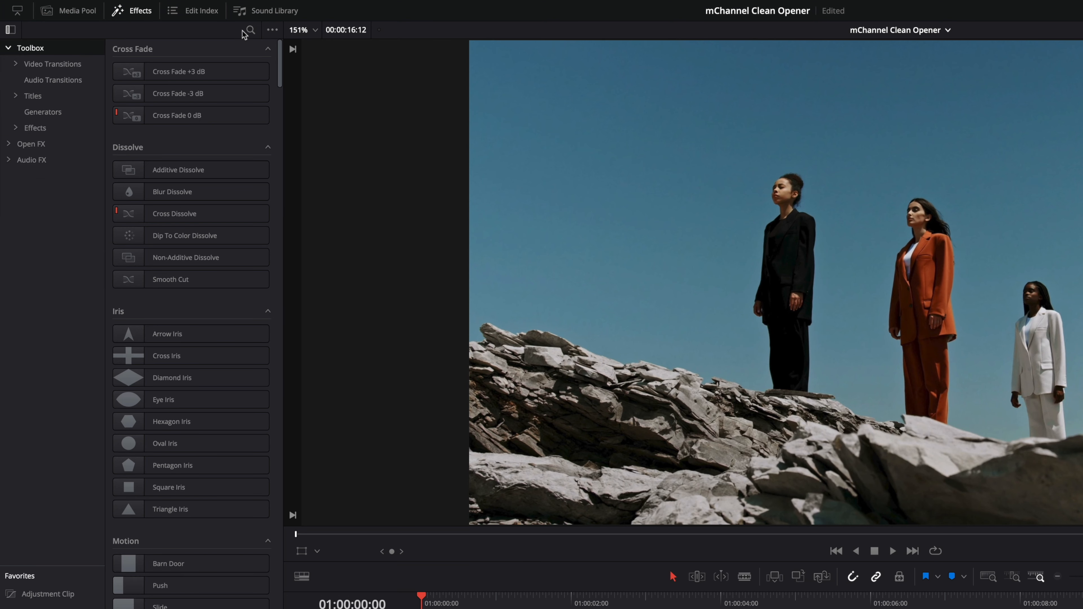
pyautogui.click(249, 30)
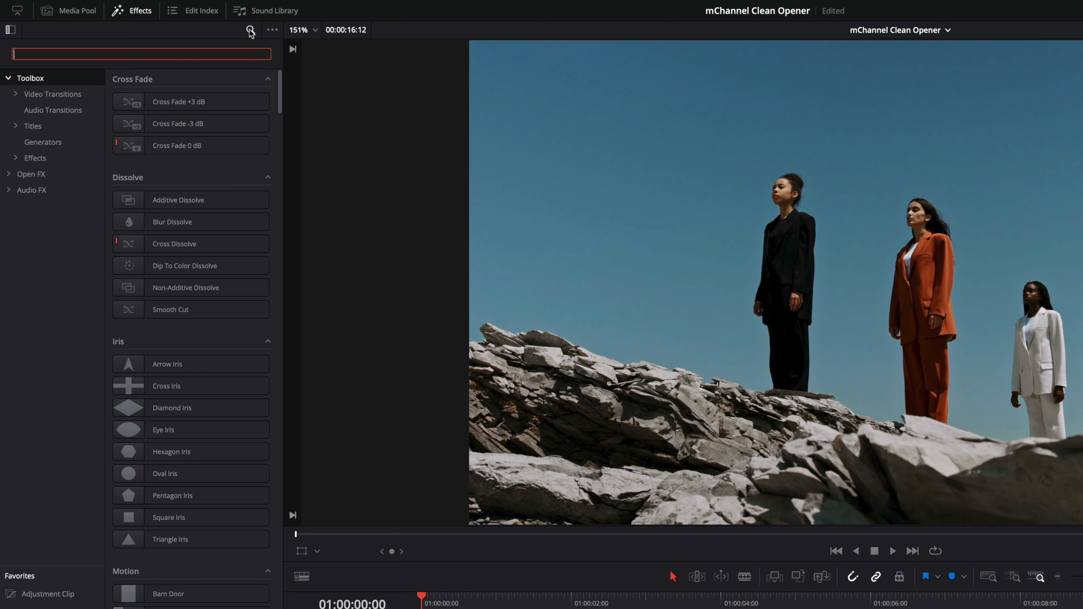
pyautogui.write('mchannel clean')
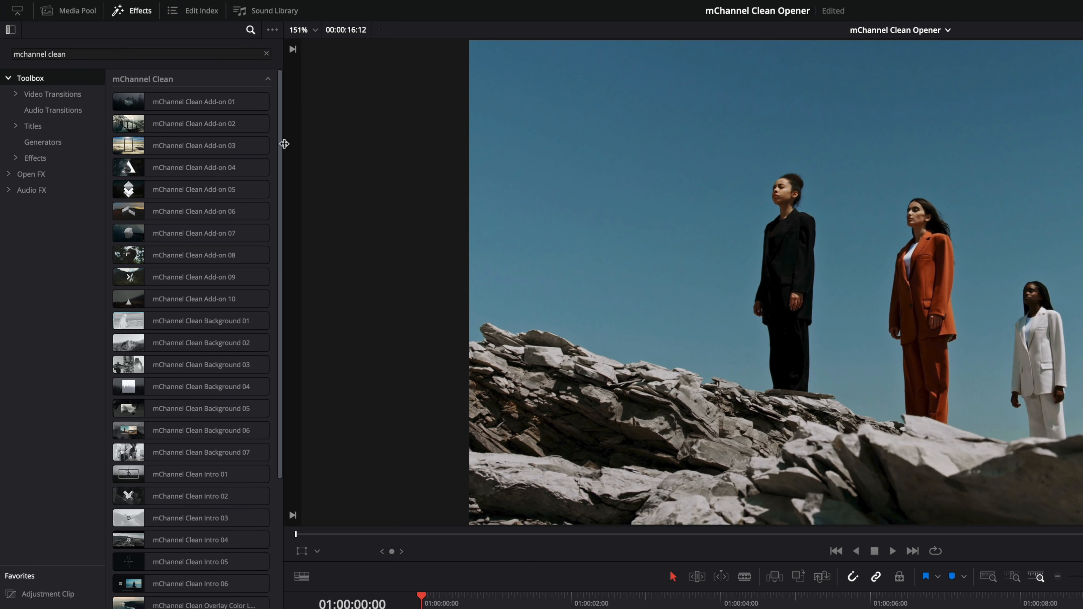
pyautogui.scroll(-3)
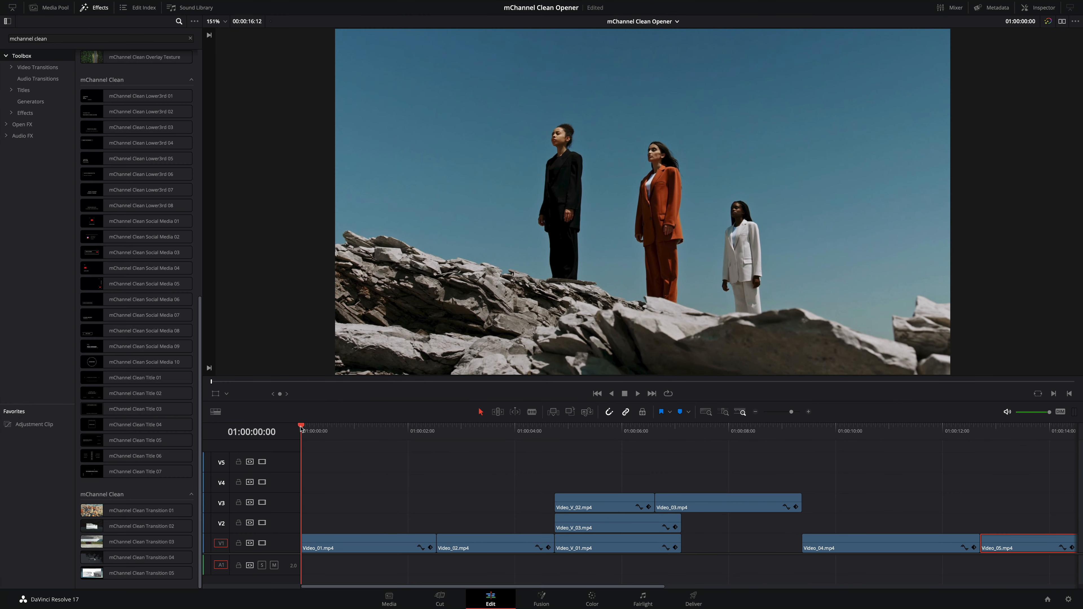
# - Place an Adjustment Clip on V2 above Video_01 and give it mChannel Clean Background 05
pyautogui.click(392, 424)
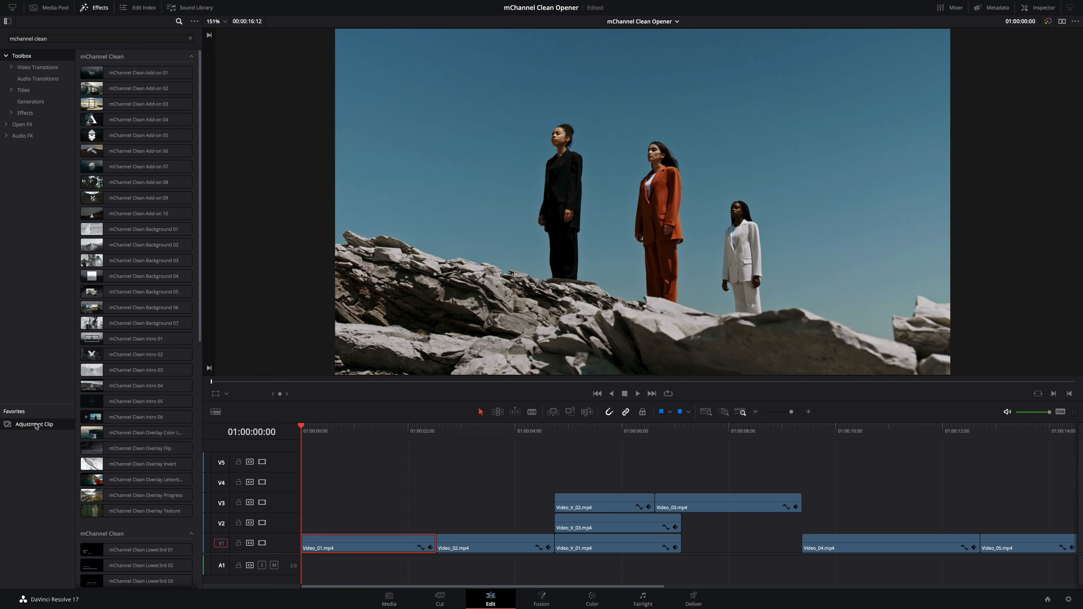
pyautogui.moveTo(33, 424); pyautogui.dragTo(434, 461)
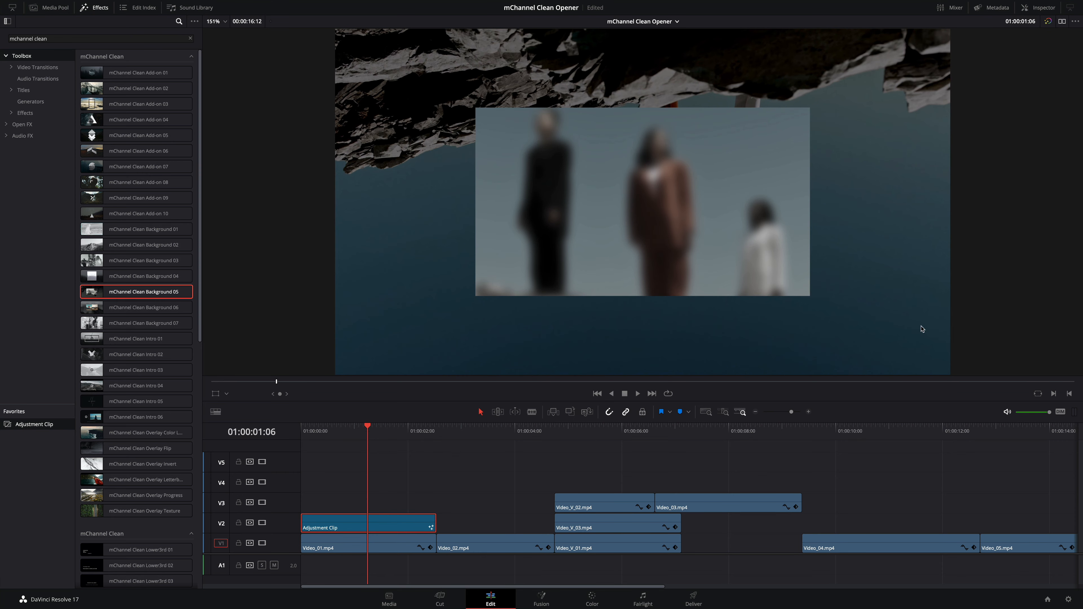
# - Show the Background 05 effect's Content Controls in the Inspector's Effects panel
pyautogui.click(1038, 7)
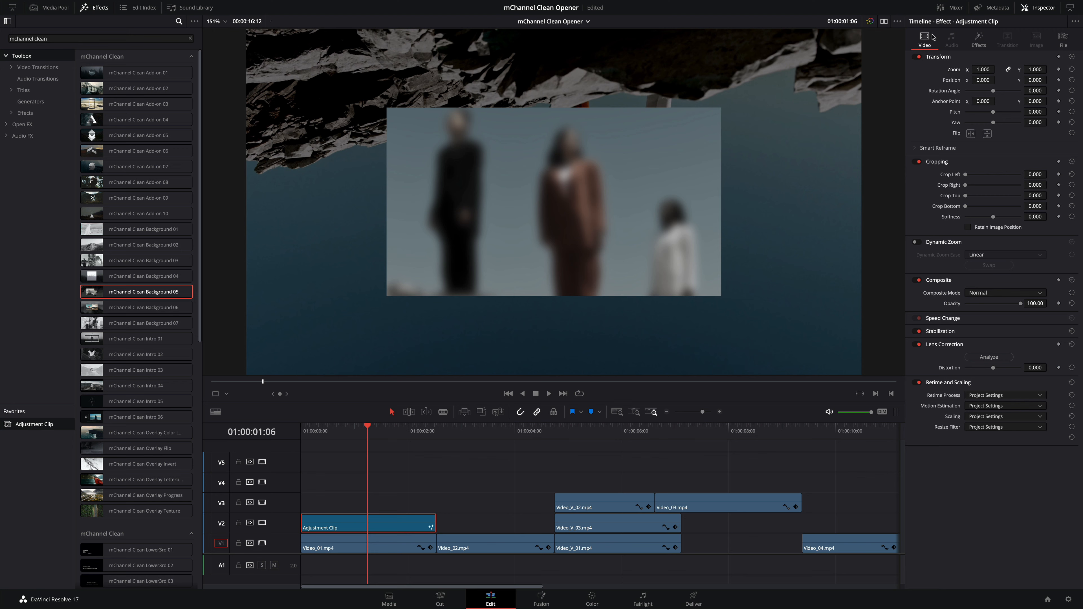
pyautogui.moveTo(979, 31)
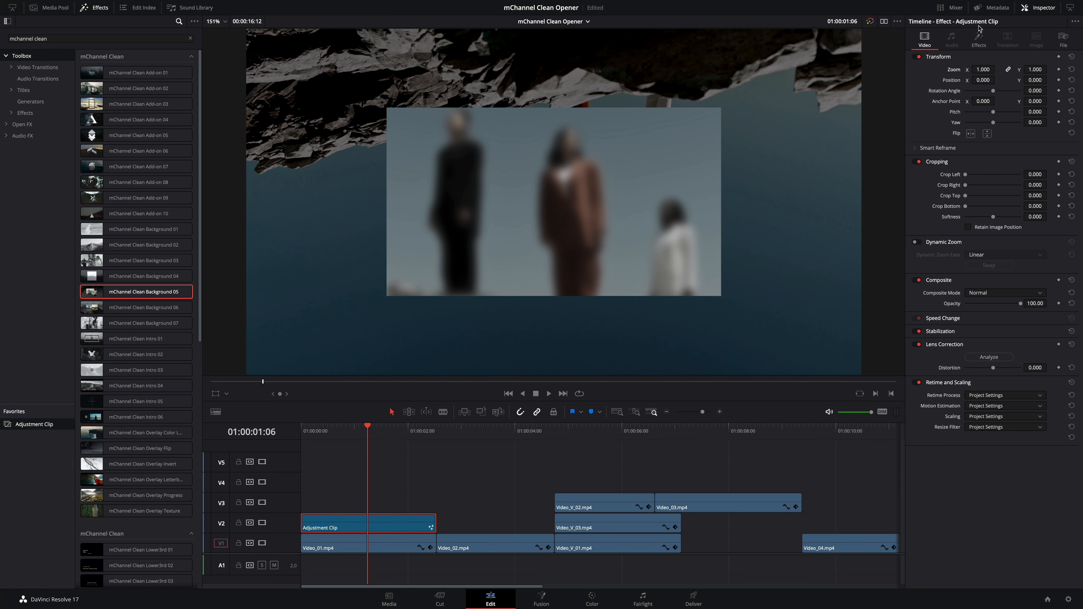
pyautogui.click(979, 39)
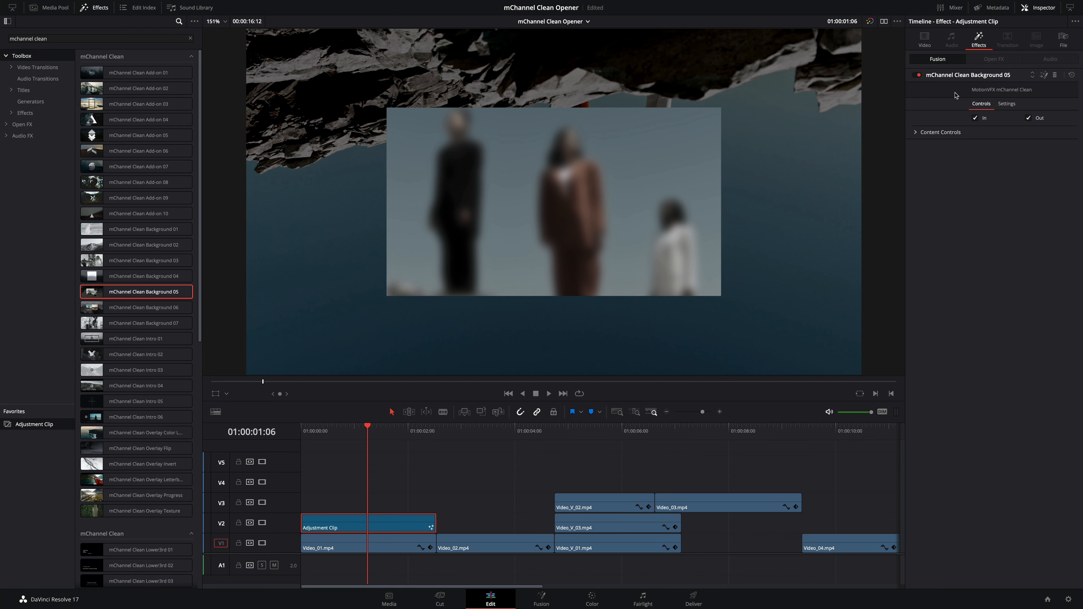
pyautogui.moveTo(566, 346)
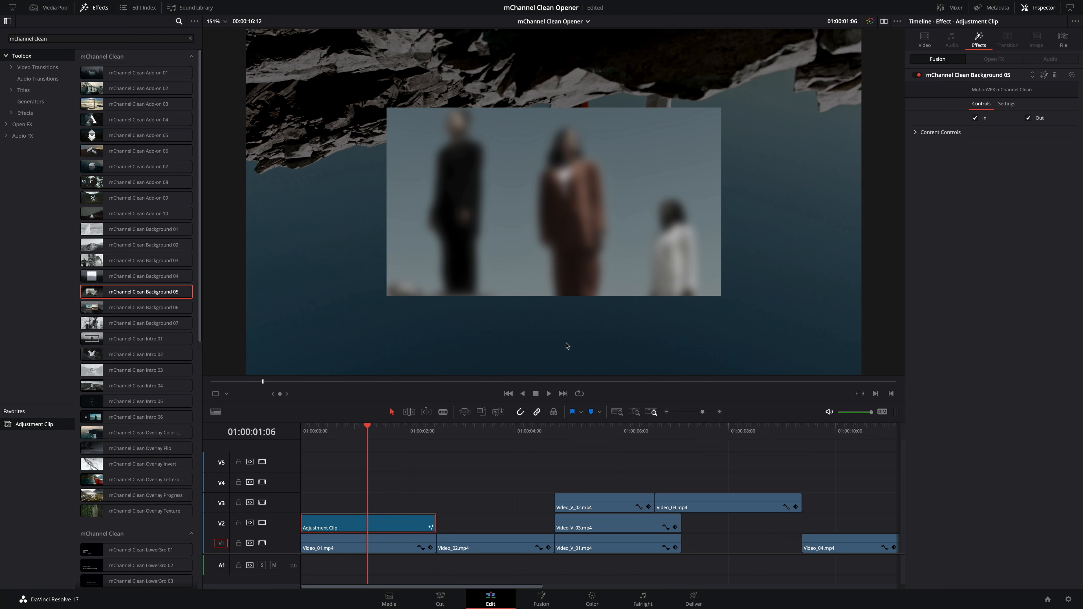
pyautogui.click(329, 430)
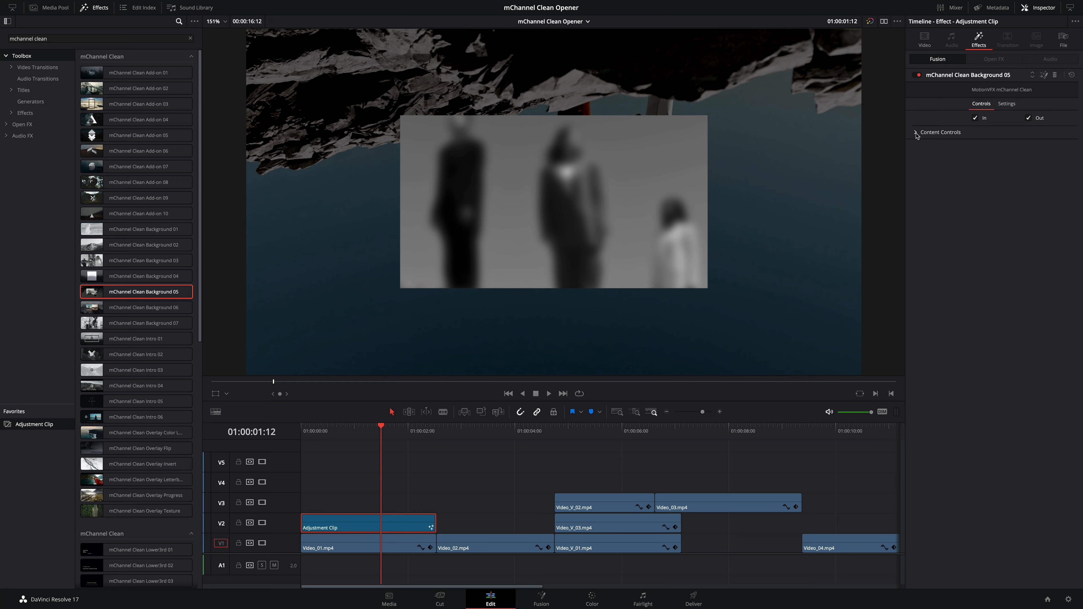
pyautogui.click(917, 132)
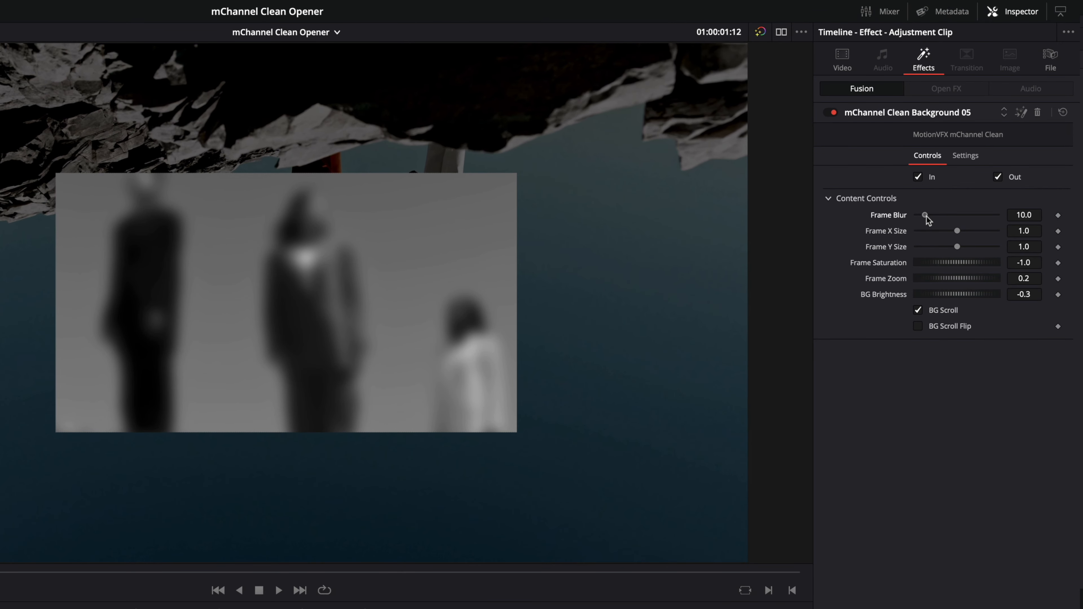
# - Set Frame Blur to 0 and Frame Size to 1.75, then return the playhead to the start
pyautogui.moveTo(929, 215); pyautogui.dragTo(917, 215)
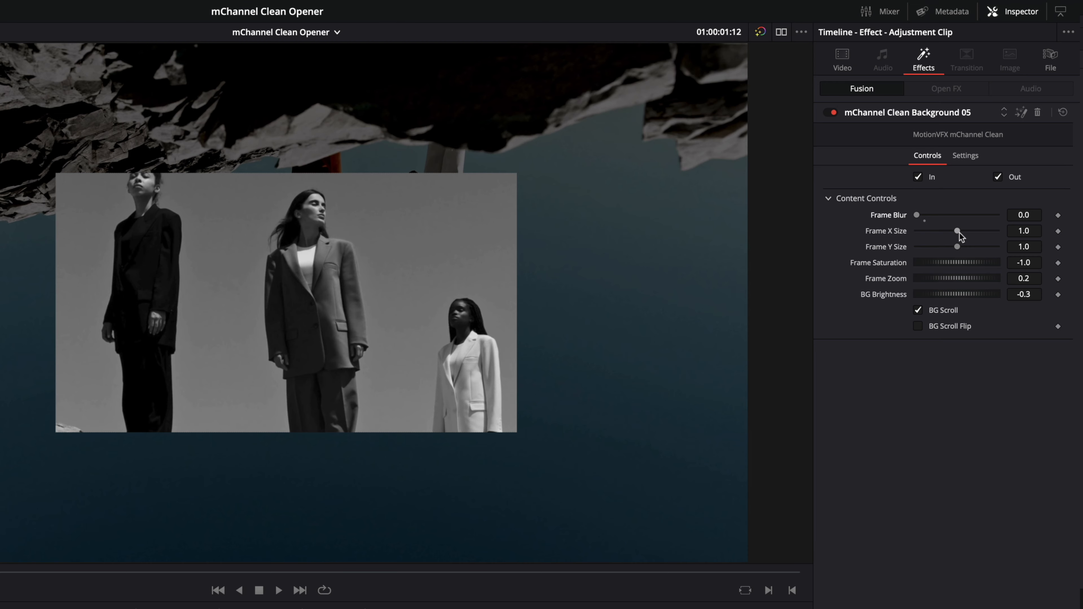
pyautogui.moveTo(957, 230); pyautogui.dragTo(967, 230)
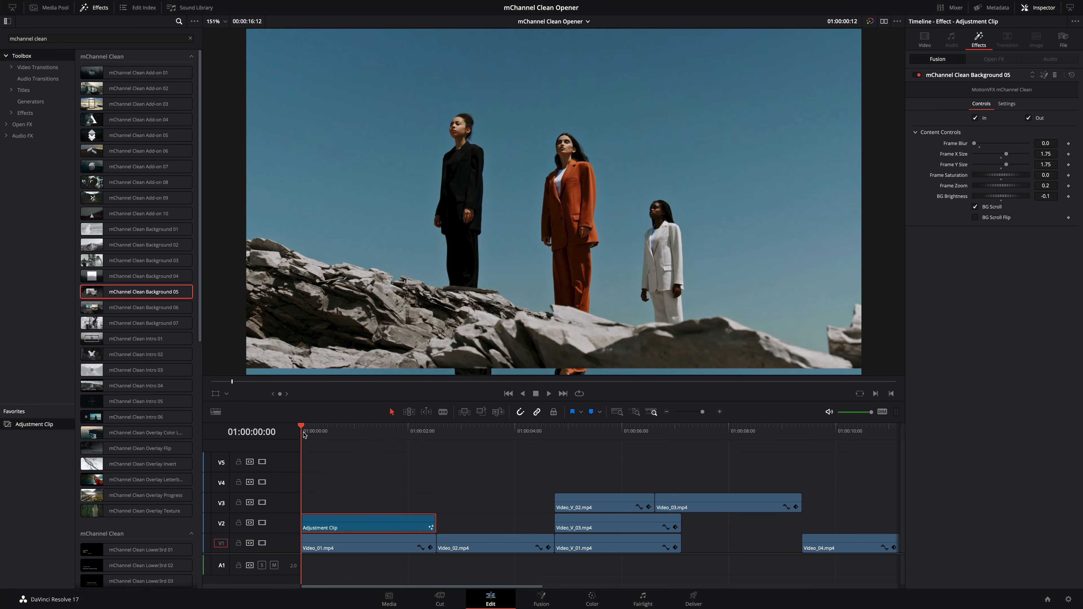
pyautogui.click(375, 423)
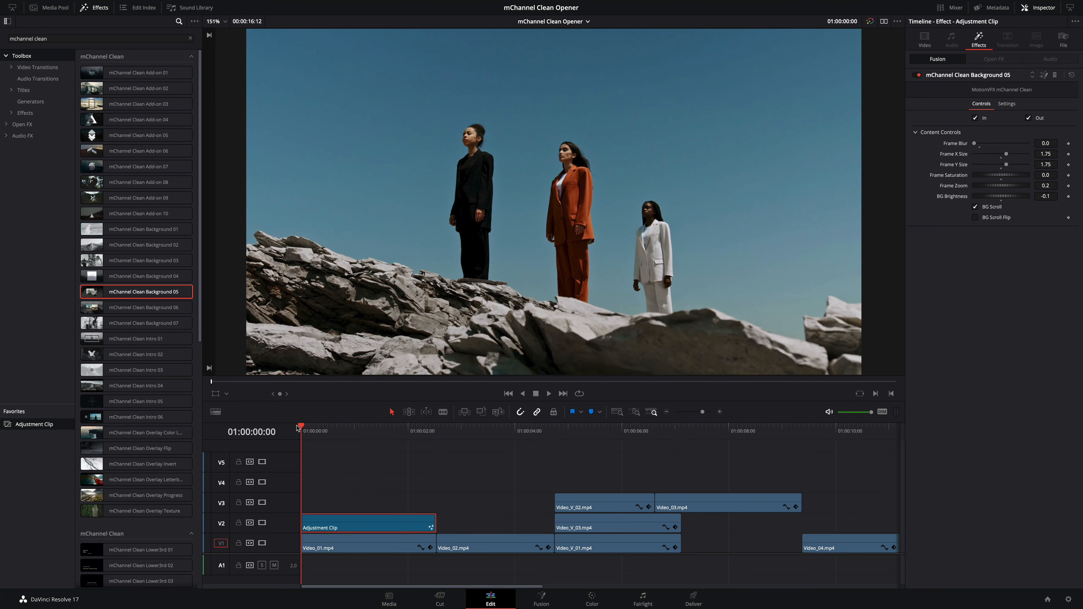
# - Add mChannel Clean Title 01 above the adjustment clip and park on a fully shown frame
pyautogui.scroll(-3)
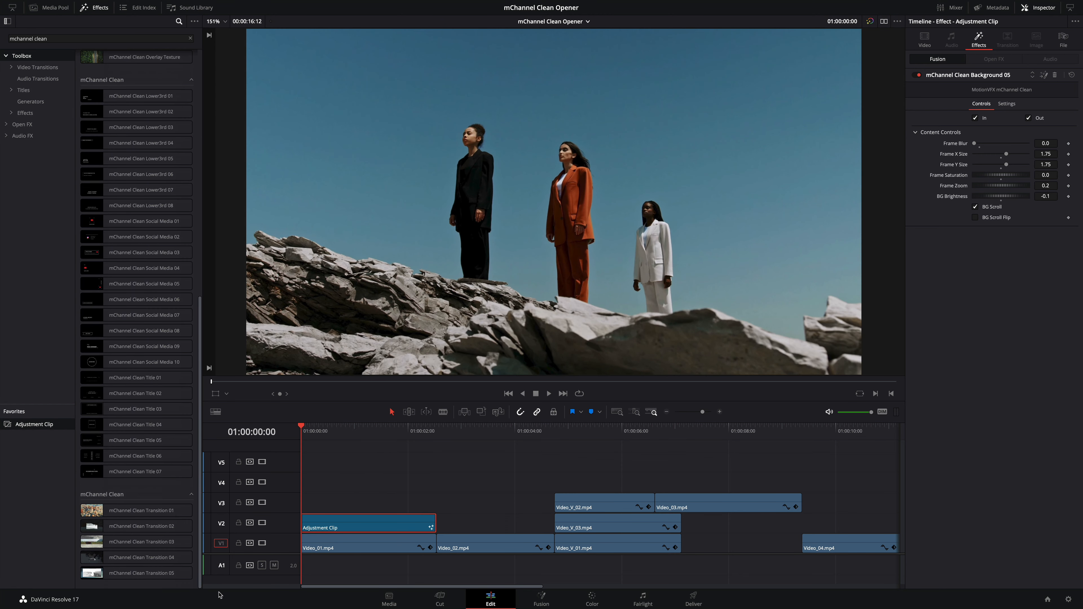
pyautogui.click(136, 378)
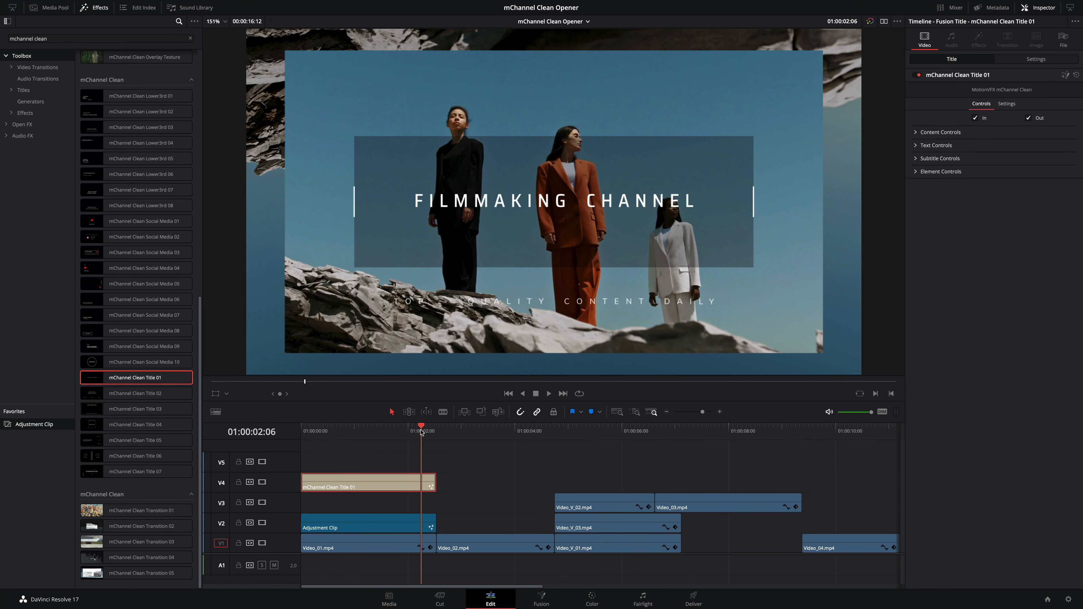
pyautogui.moveTo(421, 430); pyautogui.dragTo(410, 430)
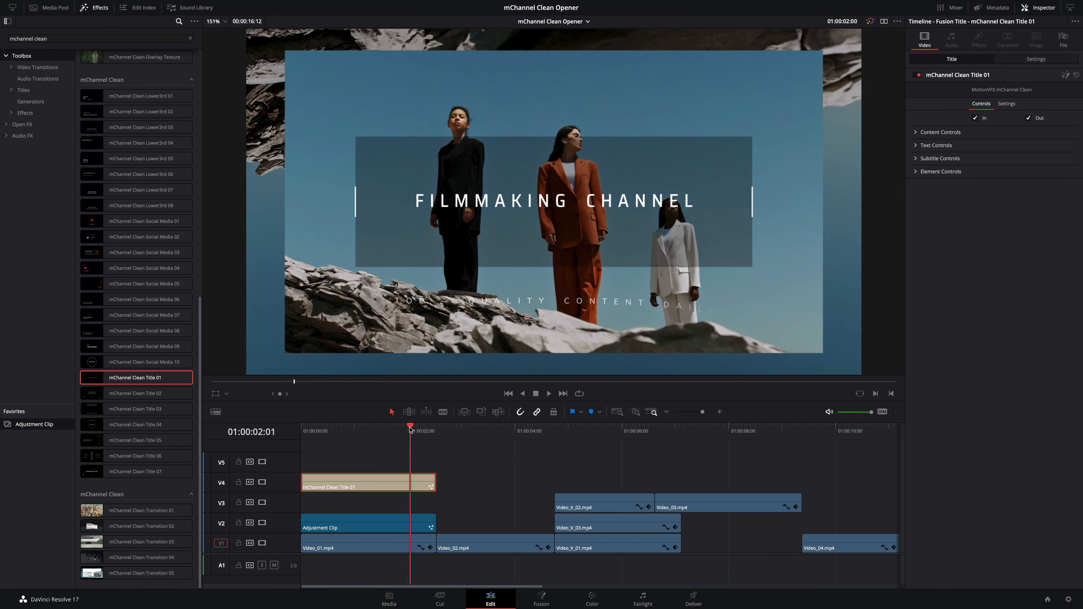
pyautogui.moveTo(411, 428); pyautogui.dragTo(390, 427)
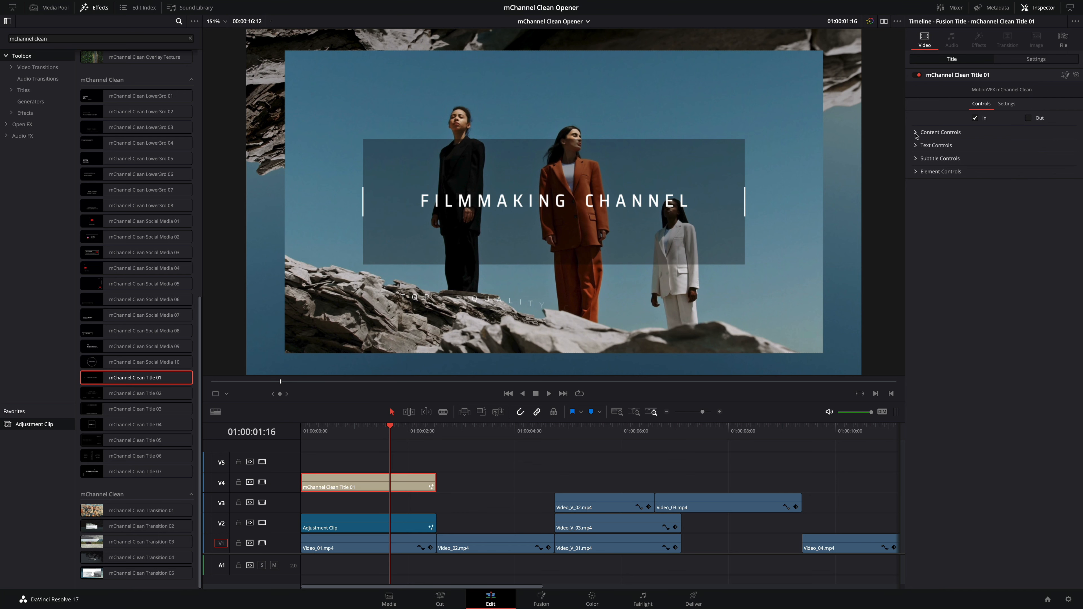
# - Change the title text to FASHION EXPERTS and review its subtitle and line/box Element Controls
pyautogui.click(916, 132)
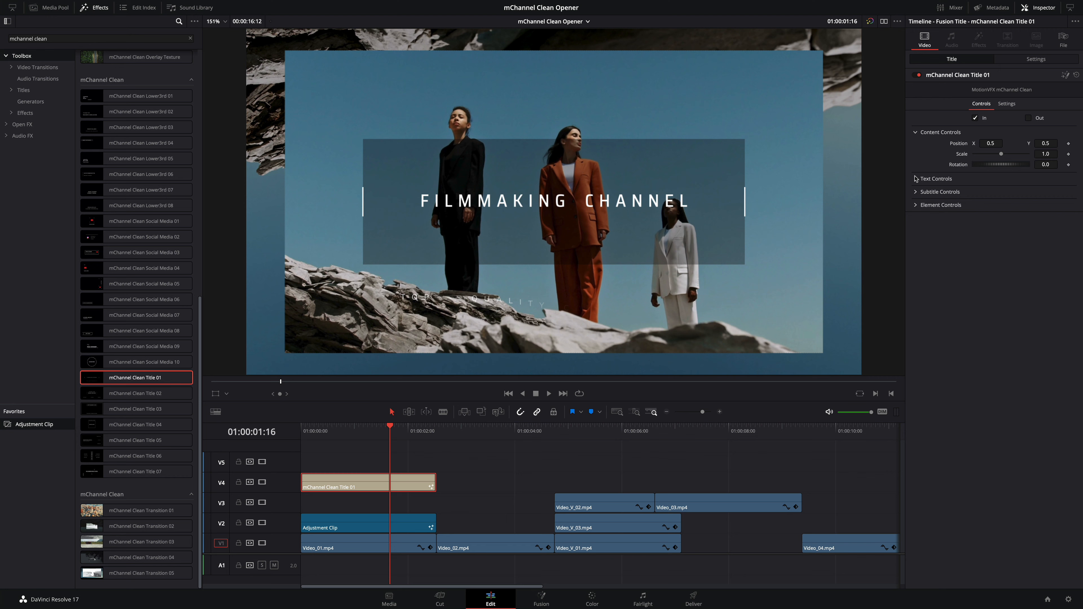
pyautogui.click(938, 179)
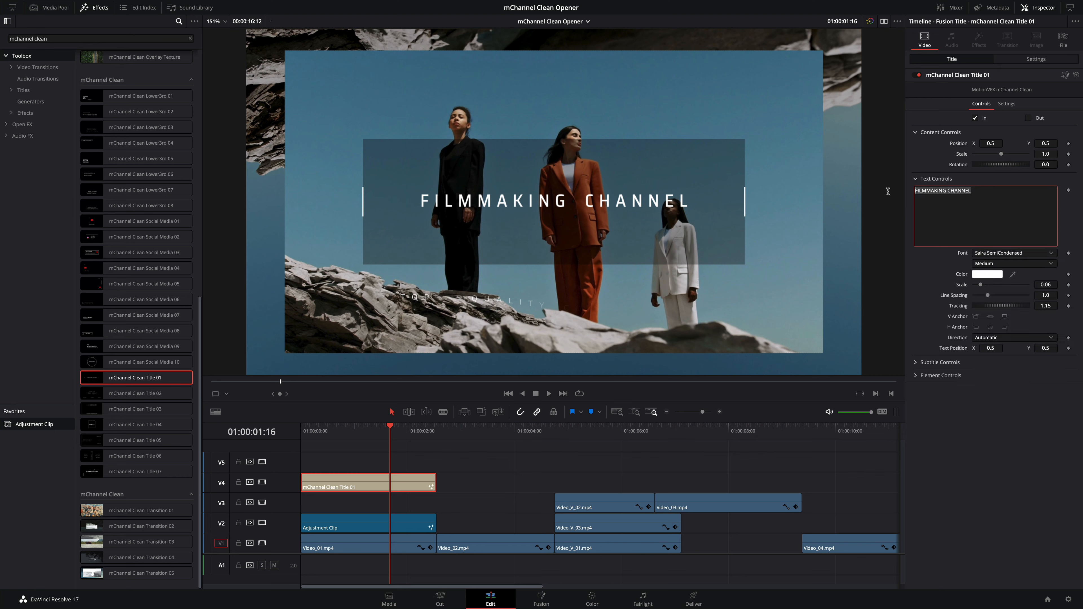
pyautogui.write('FASHION EXPERTS')
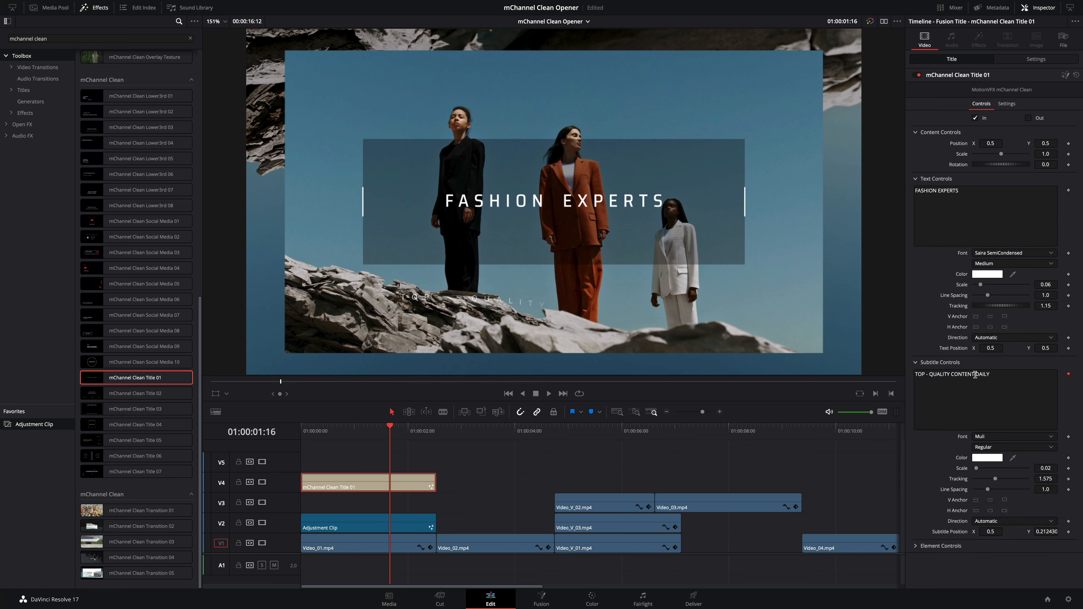
pyautogui.click(917, 362)
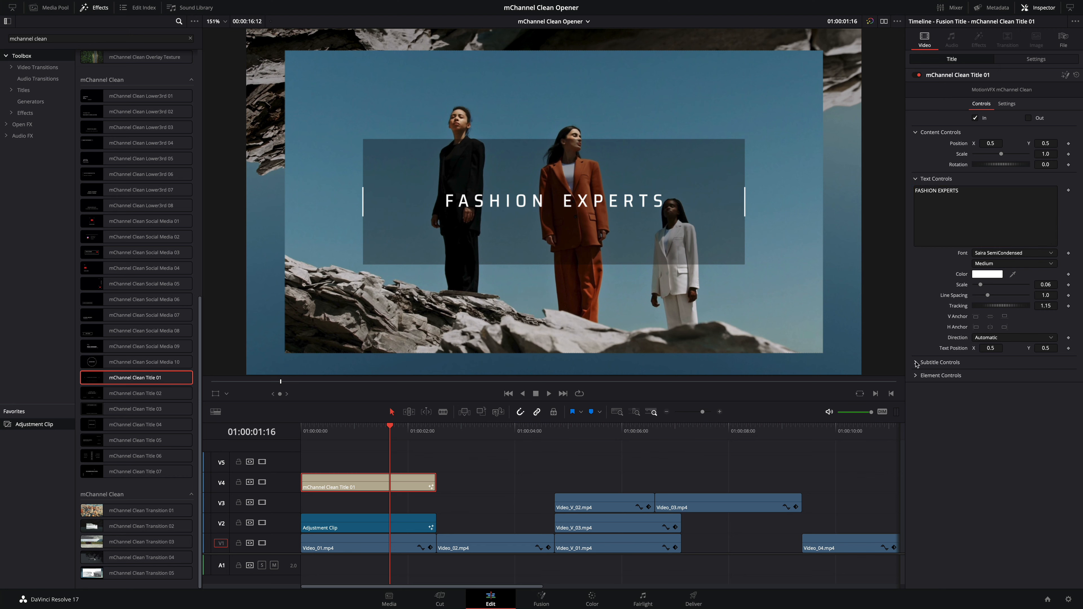
pyautogui.click(941, 375)
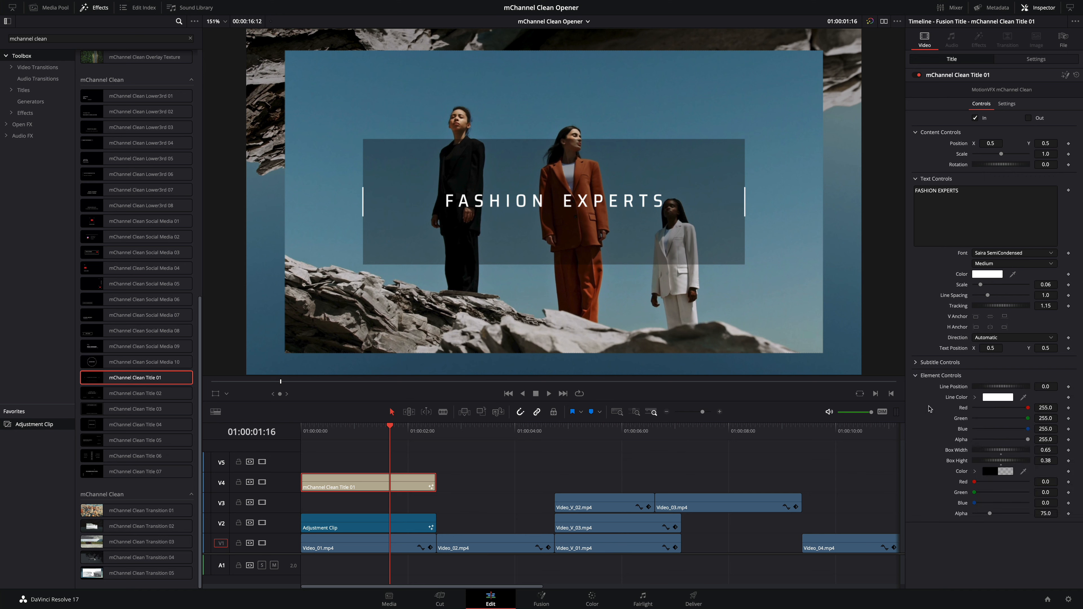
pyautogui.moveTo(1007, 443)
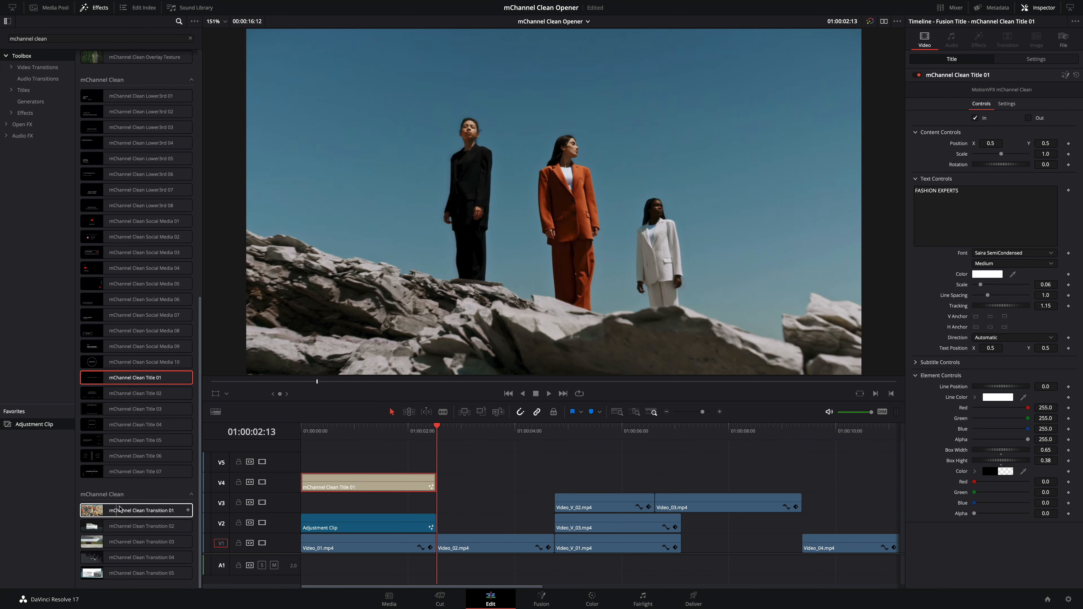
# - Apply mChannel Clean Transition 01 to the cut between Video_01 and Video_02 on V1
pyautogui.click(136, 511)
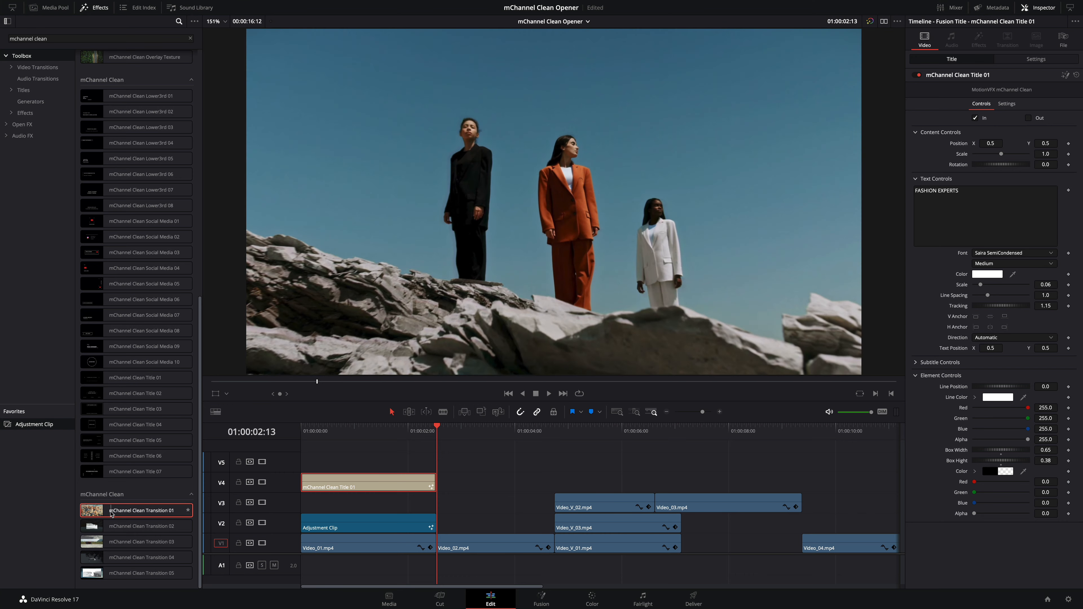
pyautogui.click(394, 434)
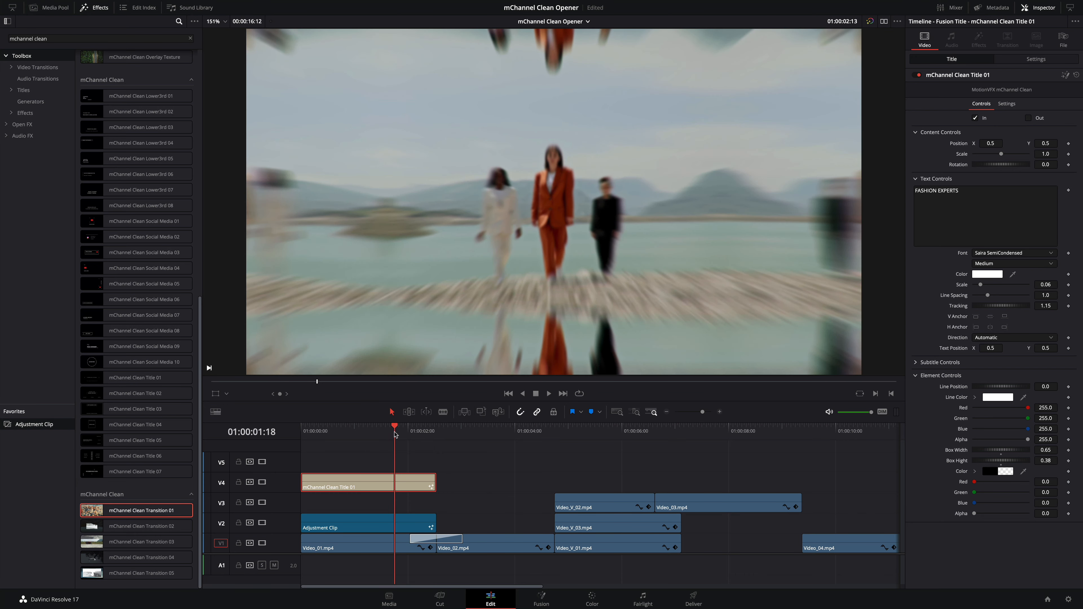
pyautogui.click(477, 427)
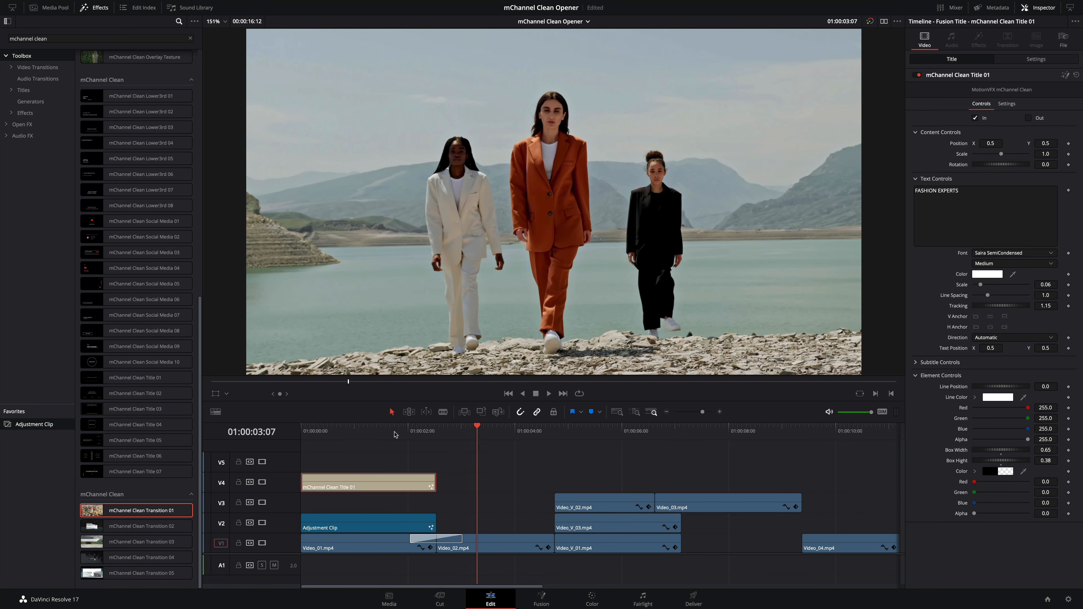
pyautogui.click(437, 432)
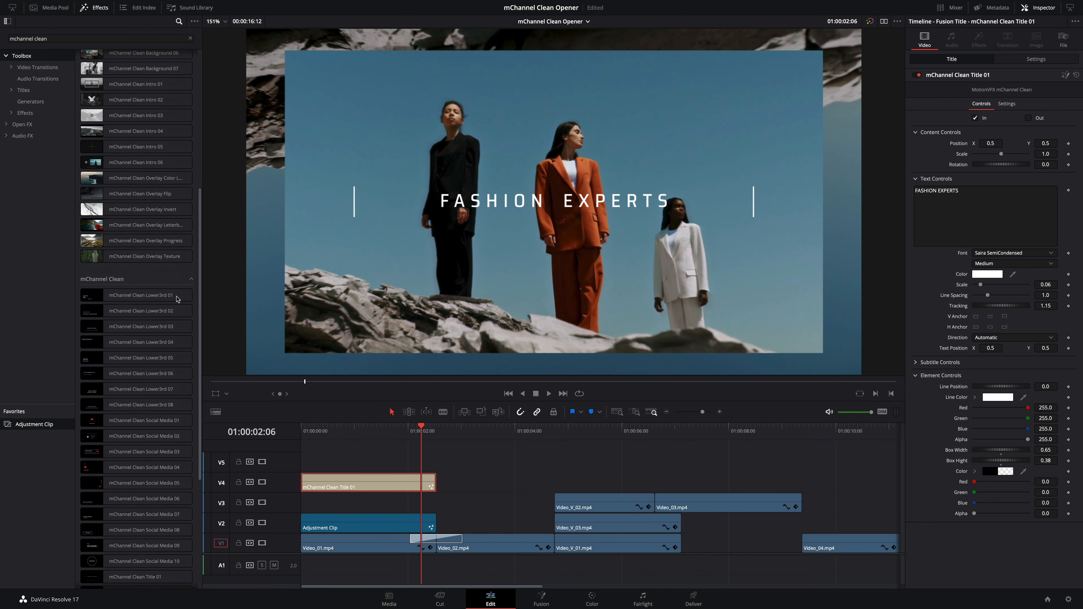
# - Add mChannel Clean Lower3rd 02 to V5 and set its position and scale toward the left
pyautogui.click(135, 311)
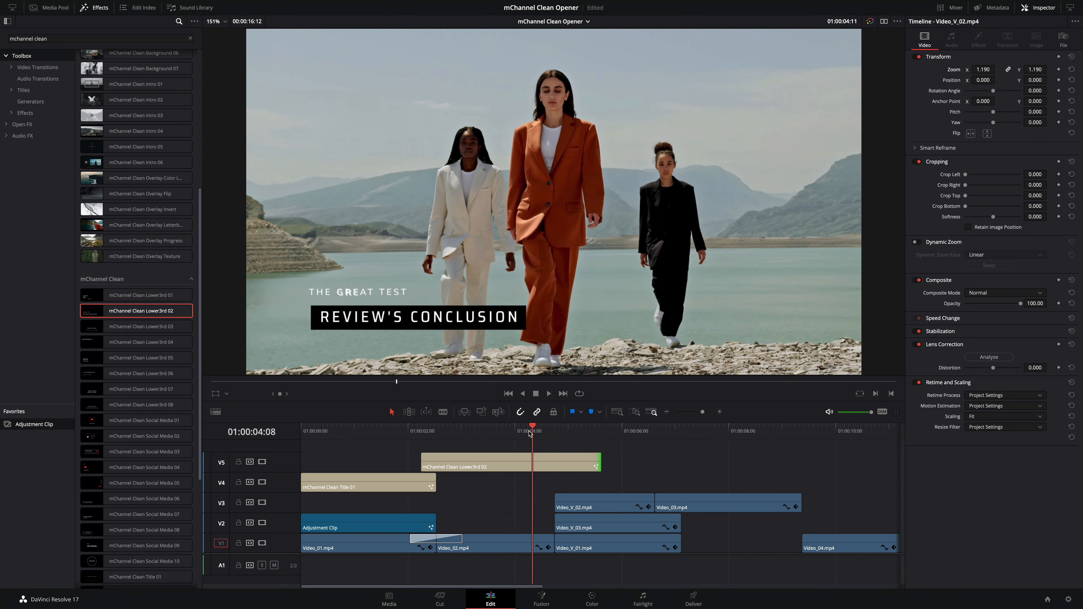
pyautogui.click(470, 466)
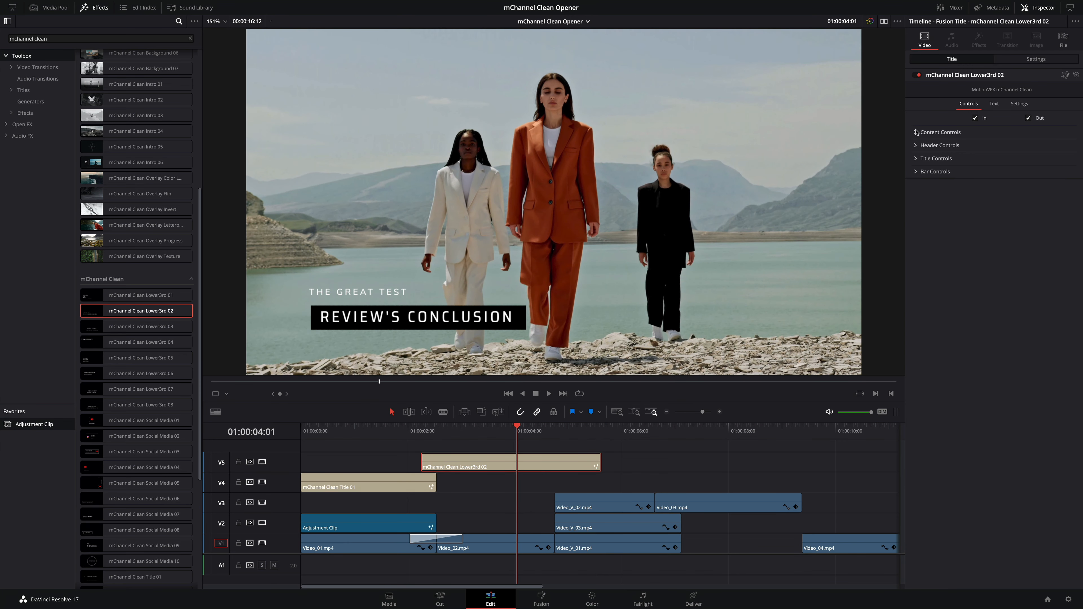
pyautogui.click(939, 132)
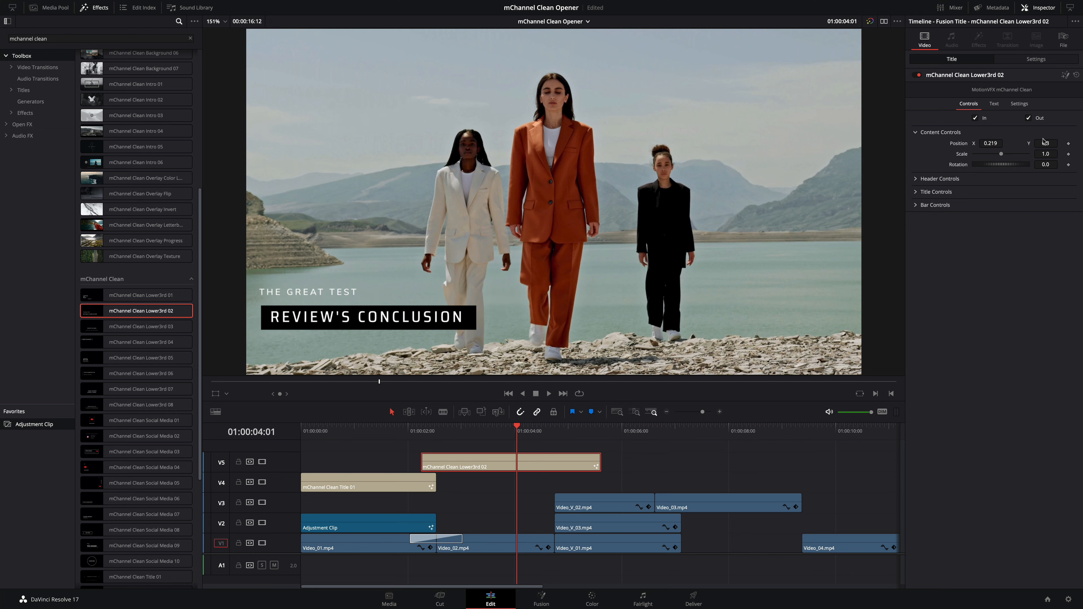
pyautogui.write('0.501')
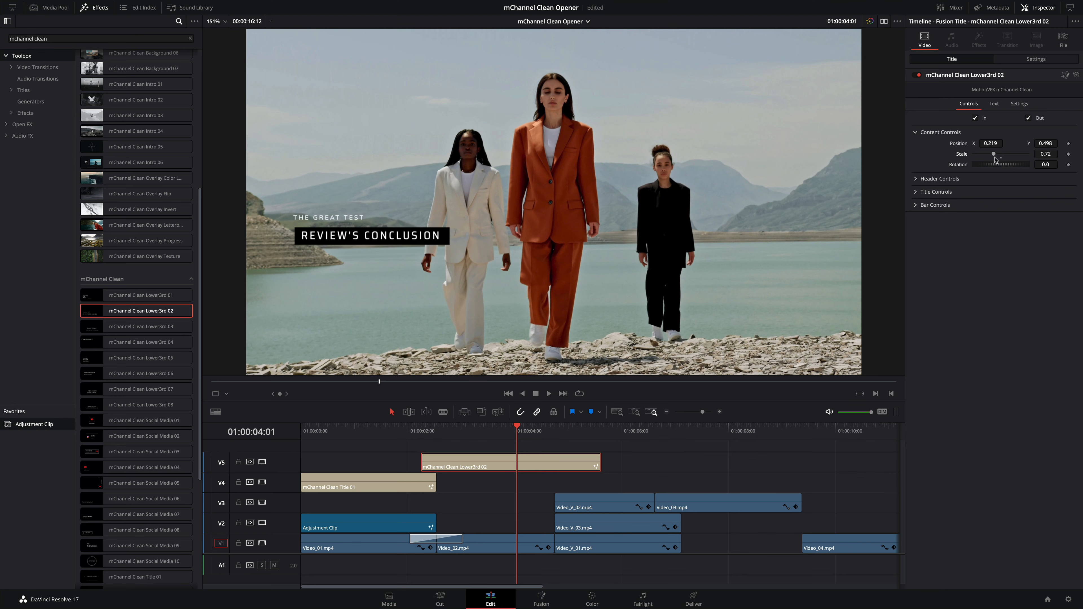
# - Set the lower third's header to LATEST TRENDS and title to HOT STYLISATIONS, then check its bar settings
pyautogui.click(940, 179)
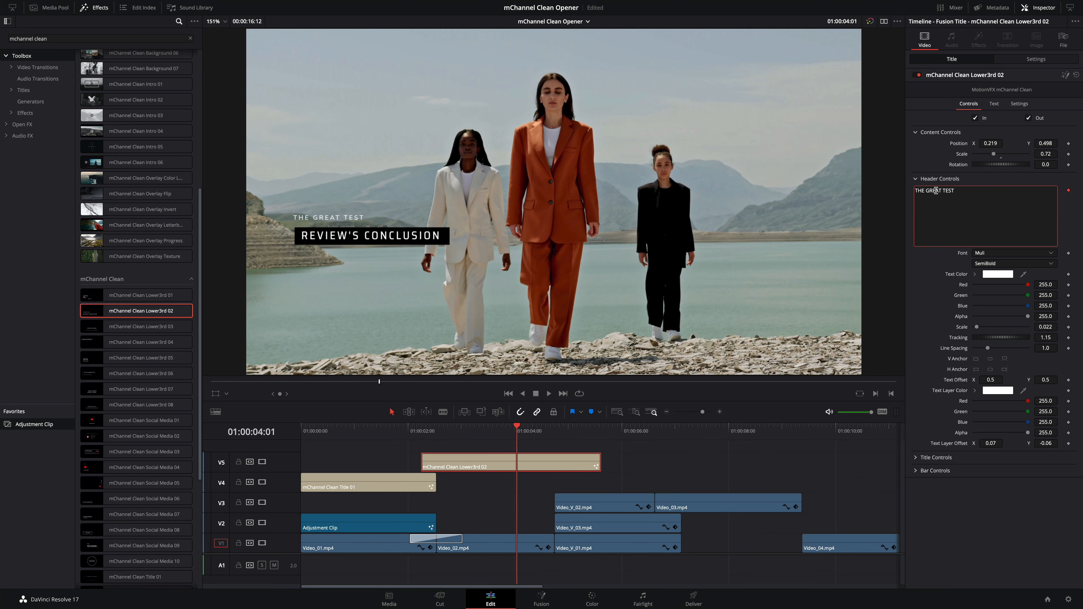
pyautogui.write('LATEST TRENDS')
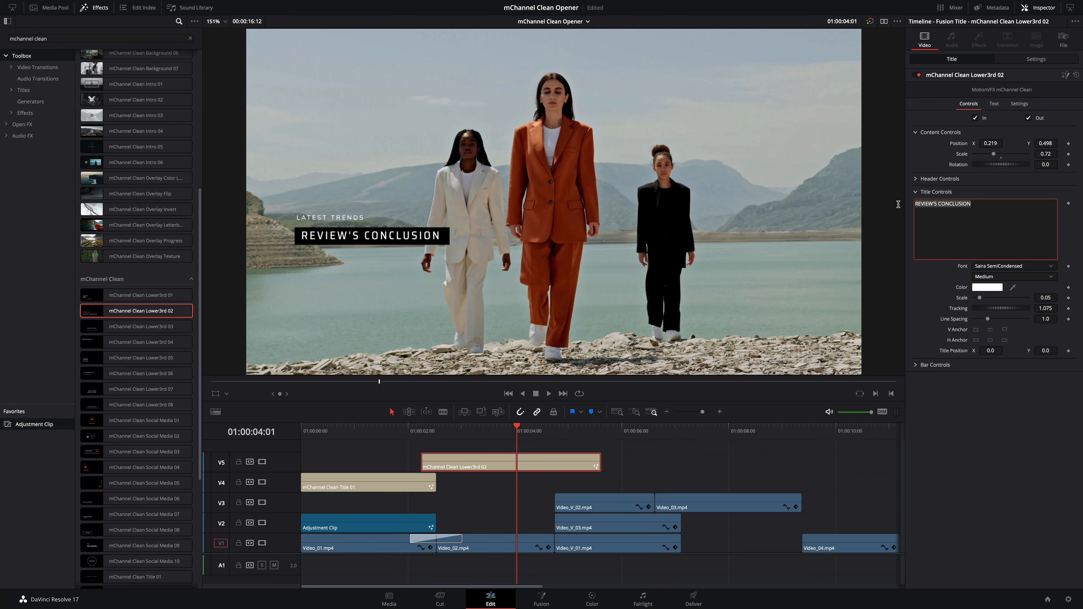
pyautogui.write('HOT STYLISATIONS')
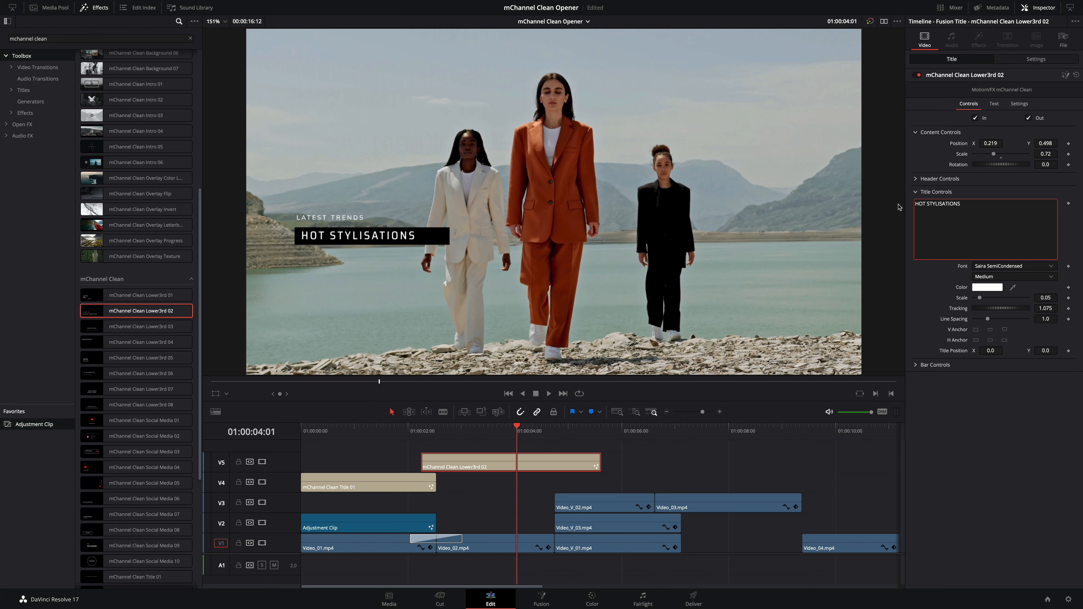
pyautogui.click(915, 365)
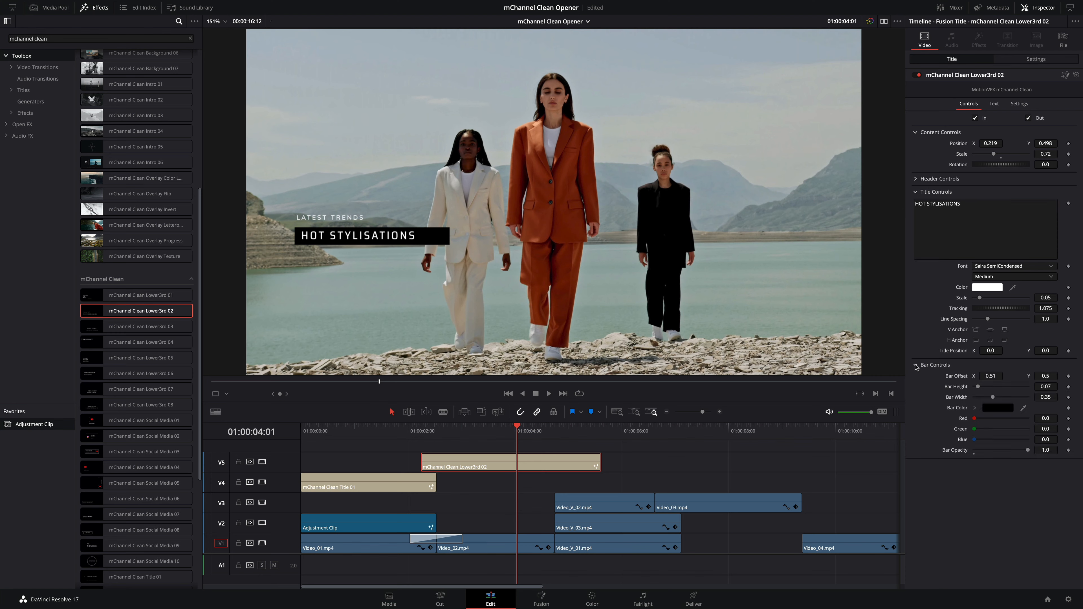
pyautogui.moveTo(1049, 449); pyautogui.dragTo(993, 449)
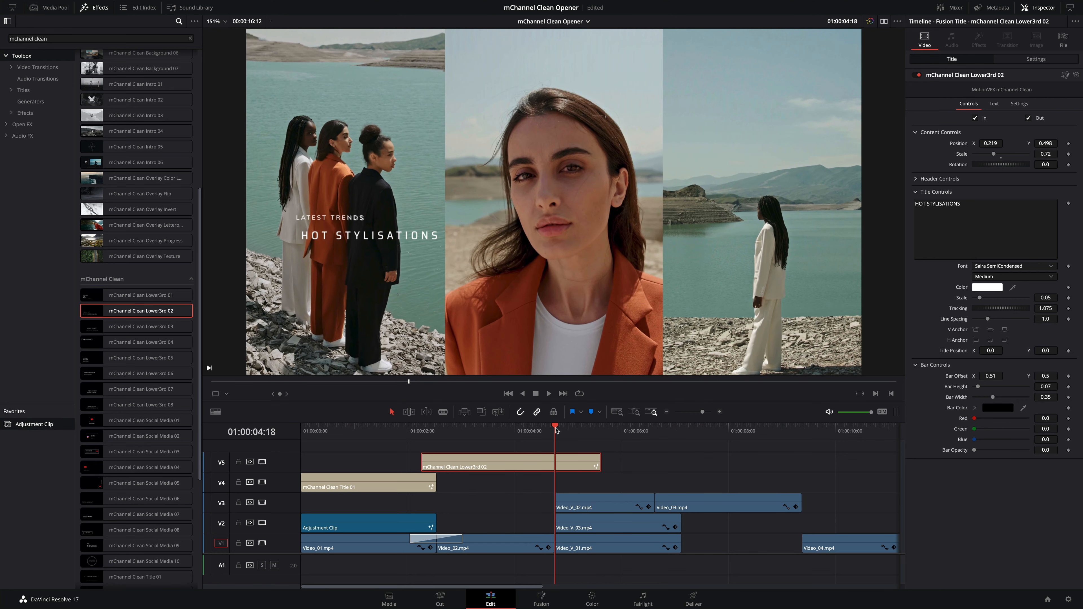
pyautogui.scroll(-3)
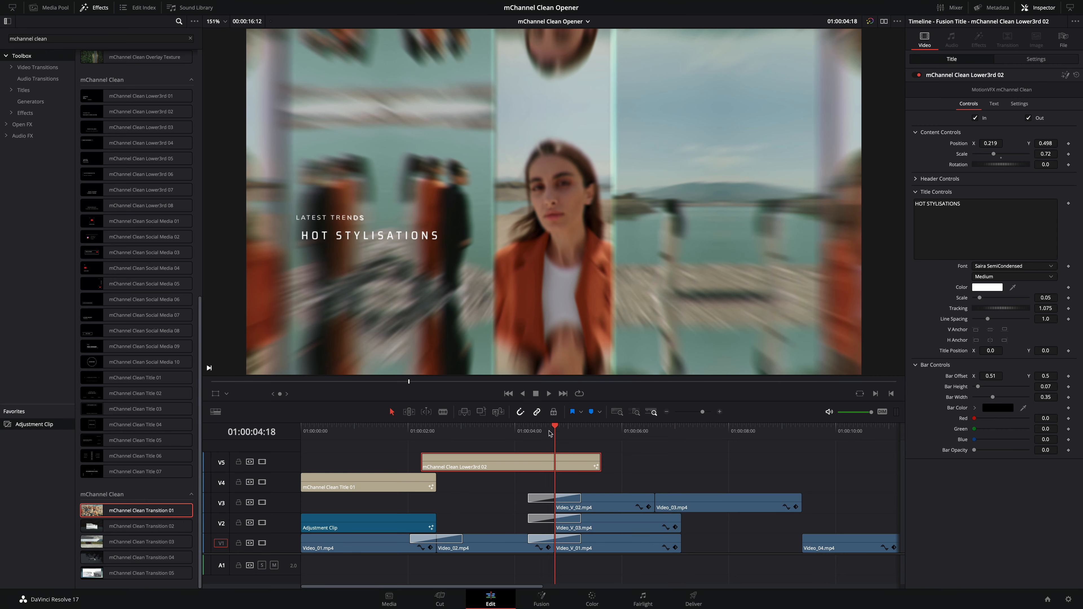
# - Add Transition 01 to the stacked split-screen cuts and Transition 03 between Video_V_02 and Video_03 on V3
pyautogui.click(571, 427)
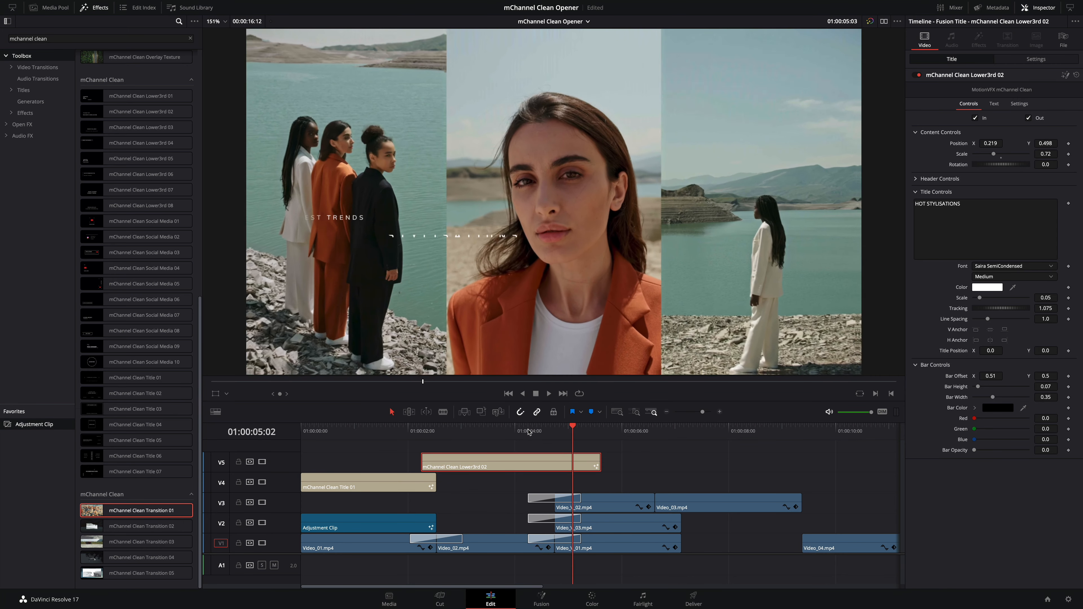
pyautogui.click(649, 430)
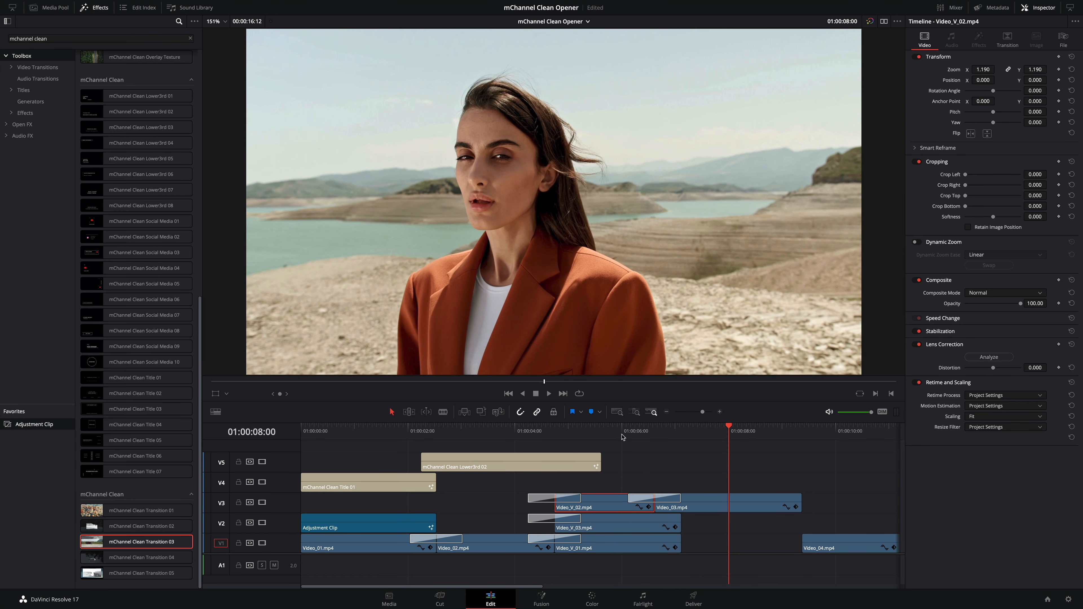
pyautogui.click(660, 499)
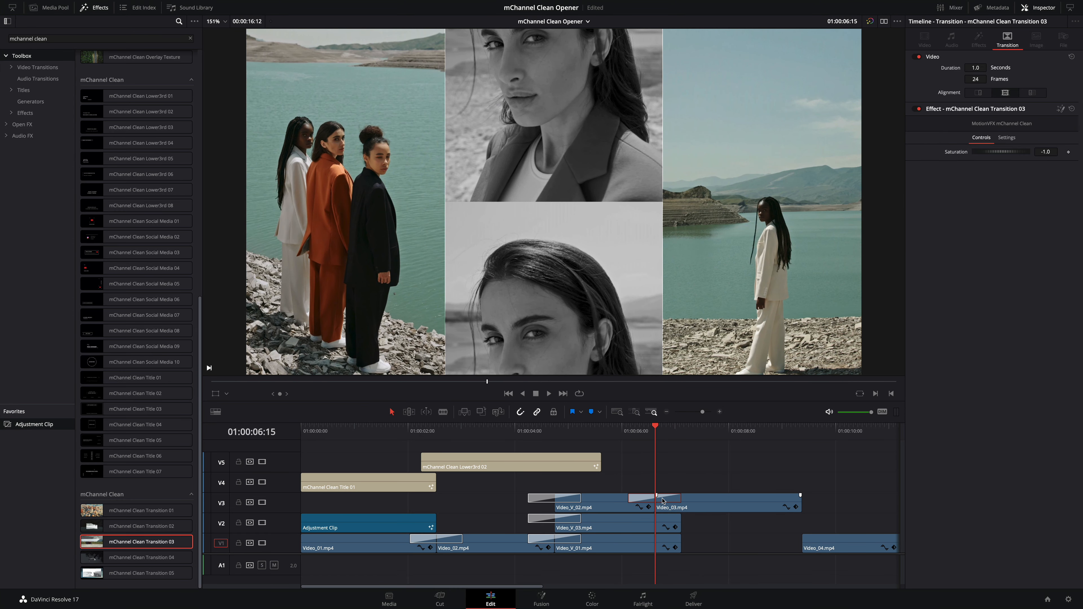
pyautogui.moveTo(924, 129)
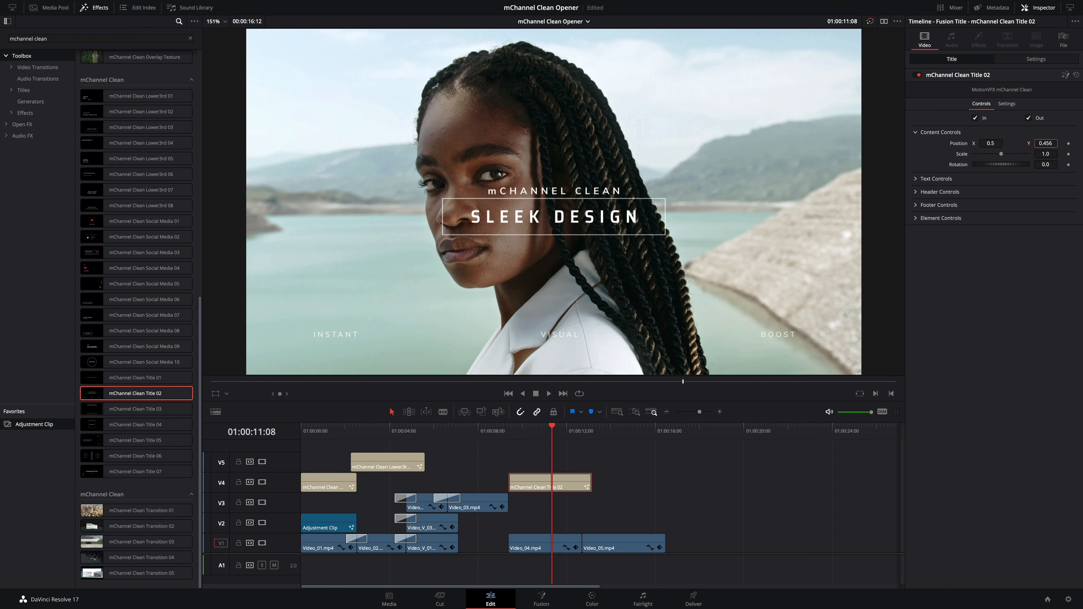
# - Make Title 02 read THE BEST over FIND YOUR LOOK
pyautogui.click(937, 145)
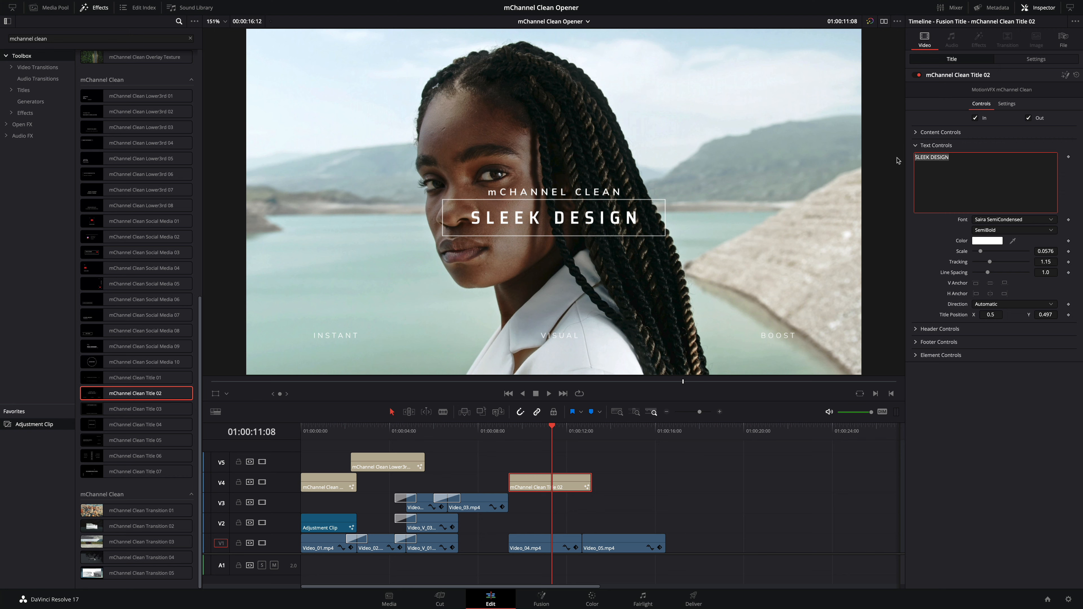
pyautogui.write('FIND YOUR LOOK')
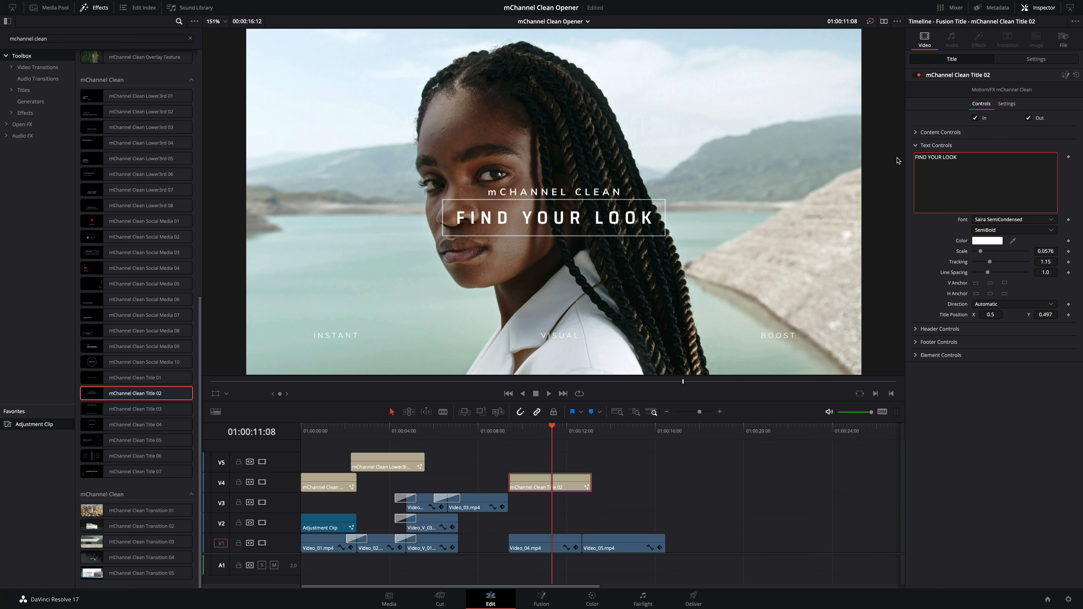
pyautogui.click(939, 157)
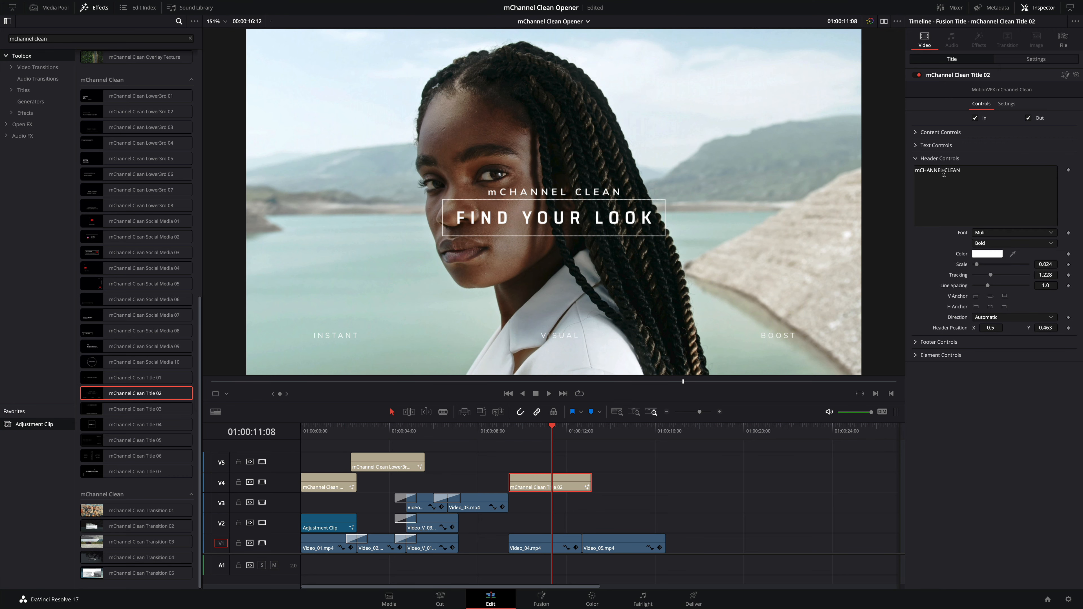
pyautogui.write('THE BEST')
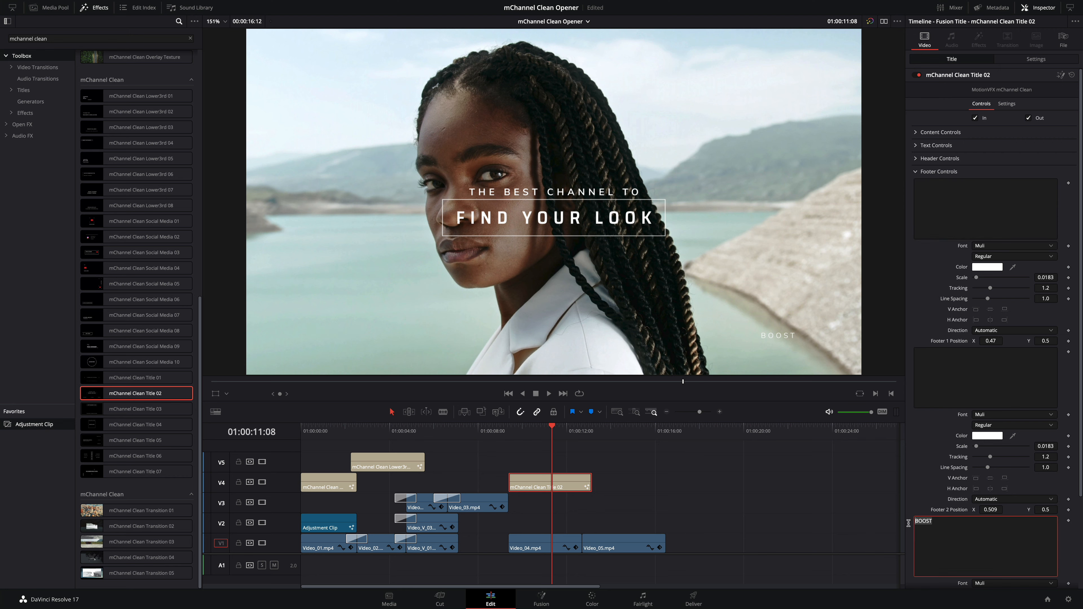
# - Drop the title frame's Alpha to 0 and adjust its Frame Color in the picker
pyautogui.click(915, 184)
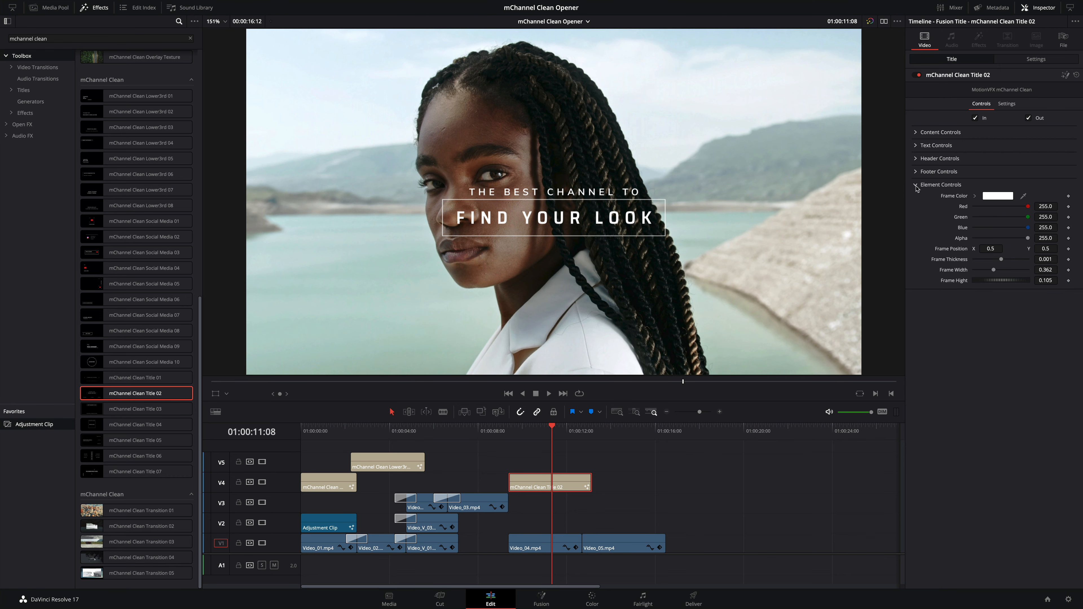
pyautogui.moveTo(970, 221)
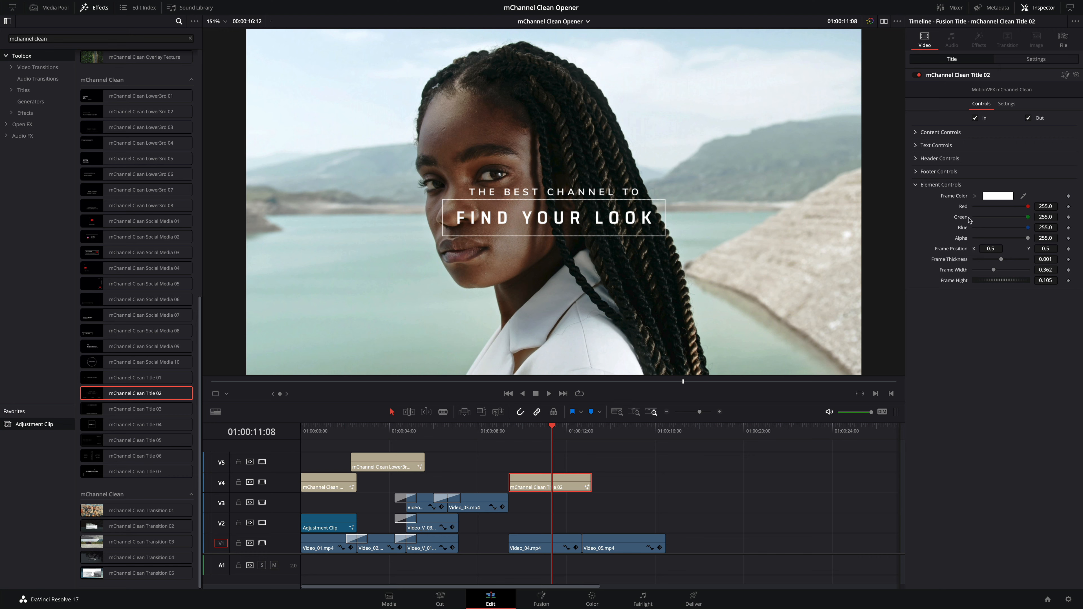
pyautogui.moveTo(1028, 237); pyautogui.dragTo(993, 238)
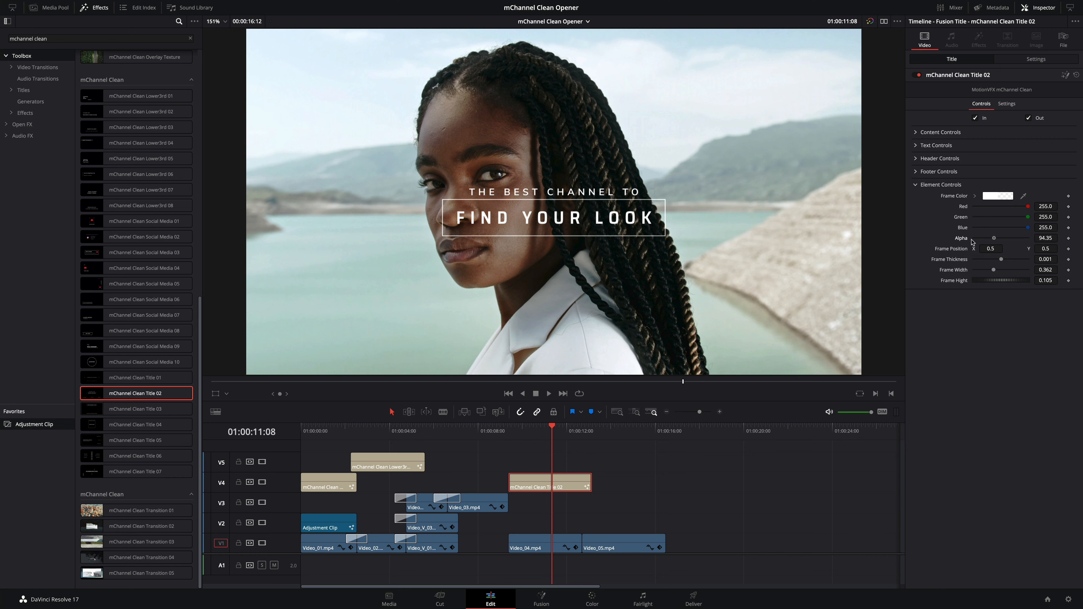
pyautogui.moveTo(992, 238); pyautogui.dragTo(973, 238)
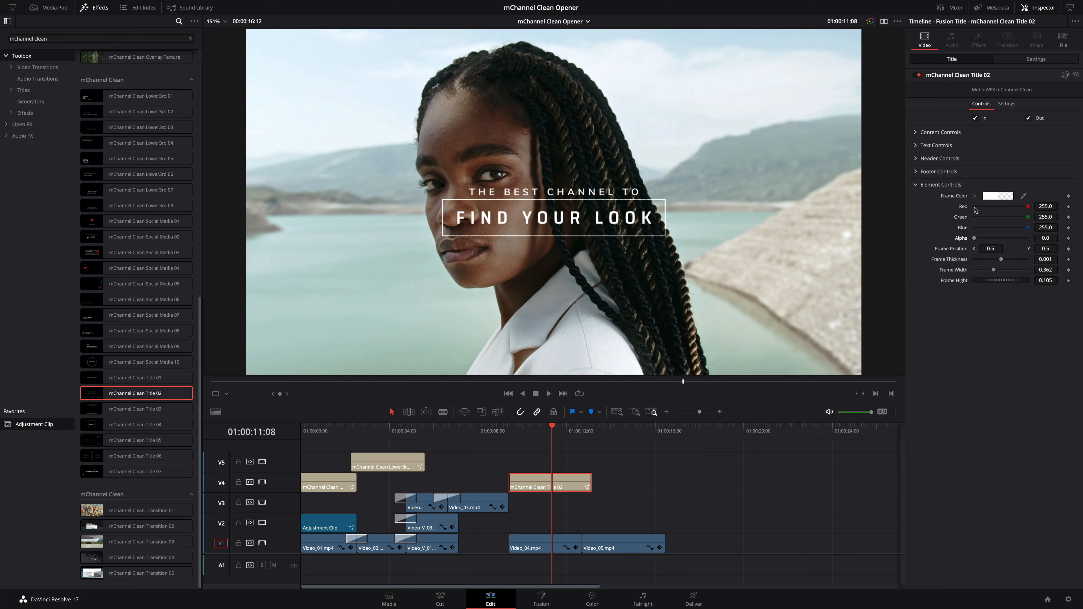
pyautogui.click(998, 196)
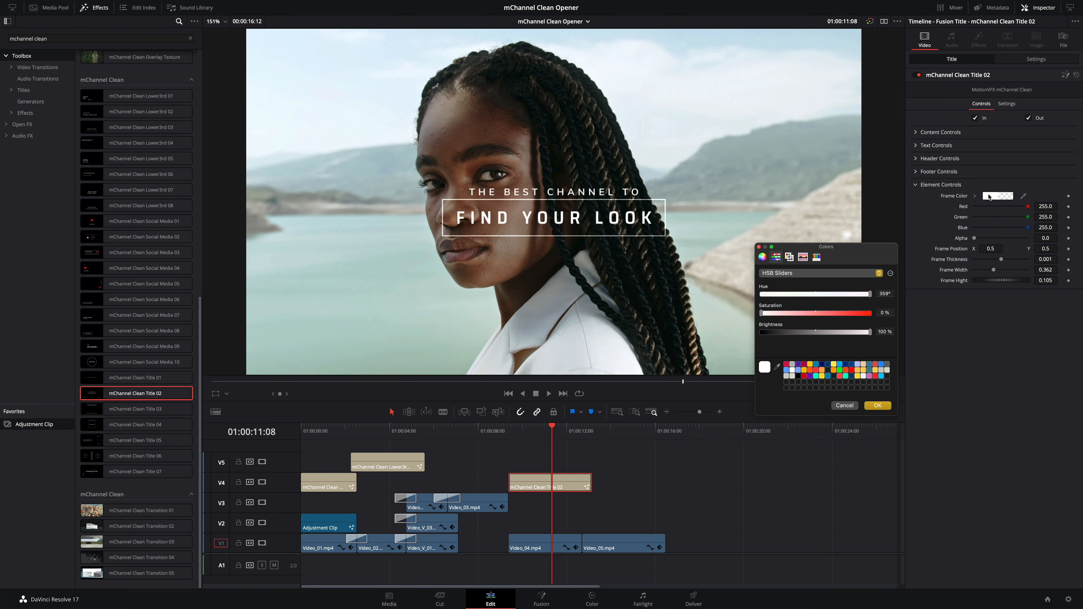
pyautogui.moveTo(872, 331); pyautogui.dragTo(758, 332)
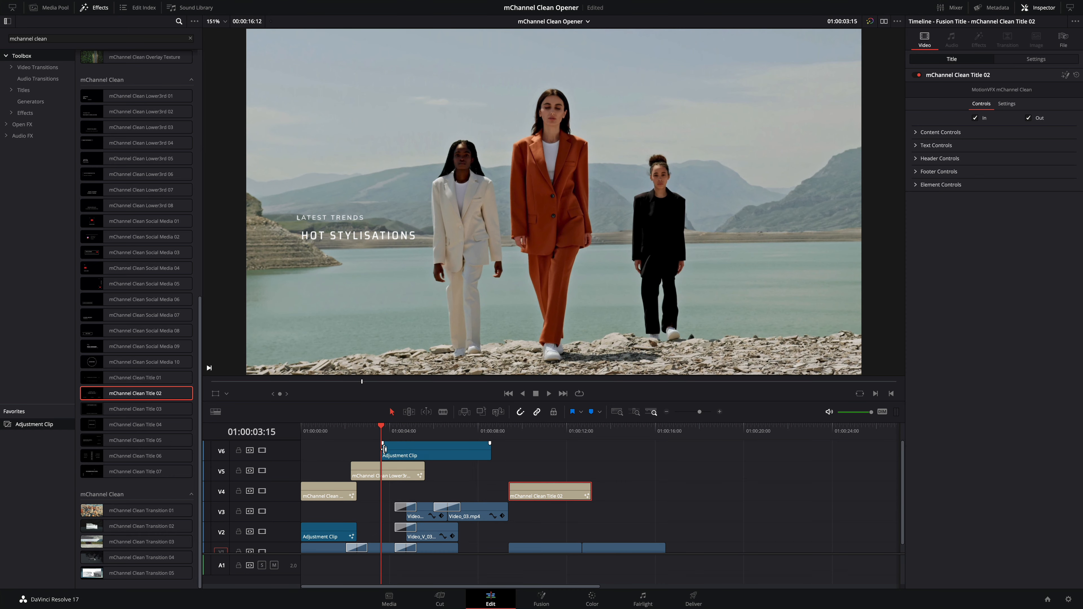
# - Apply mChannel Clean Overlay Letterbox to the V6 adjustment clip over the split screen
pyautogui.click(524, 427)
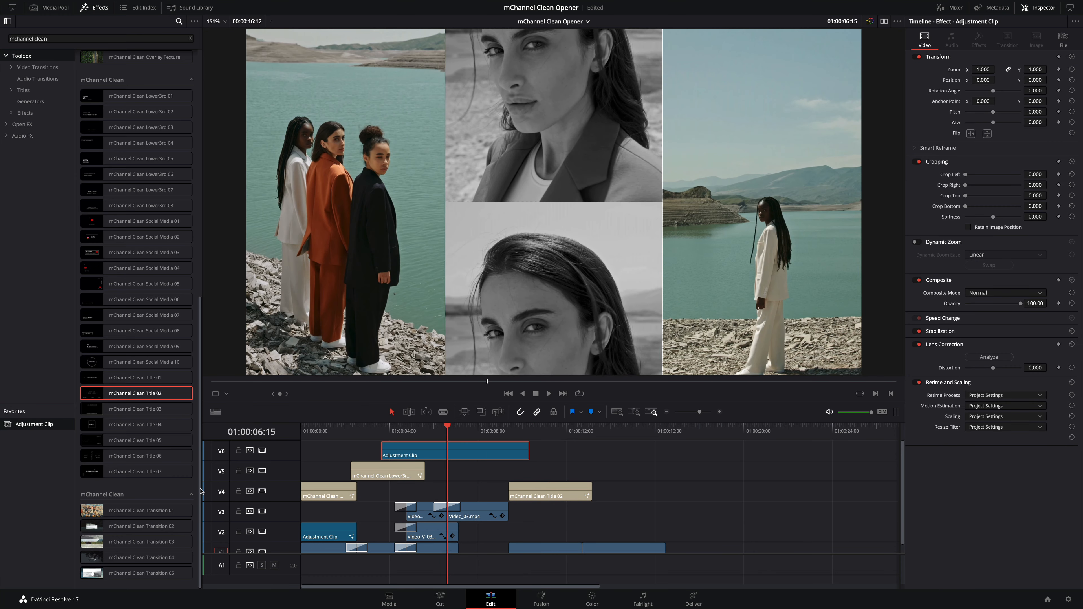
pyautogui.scroll(-3)
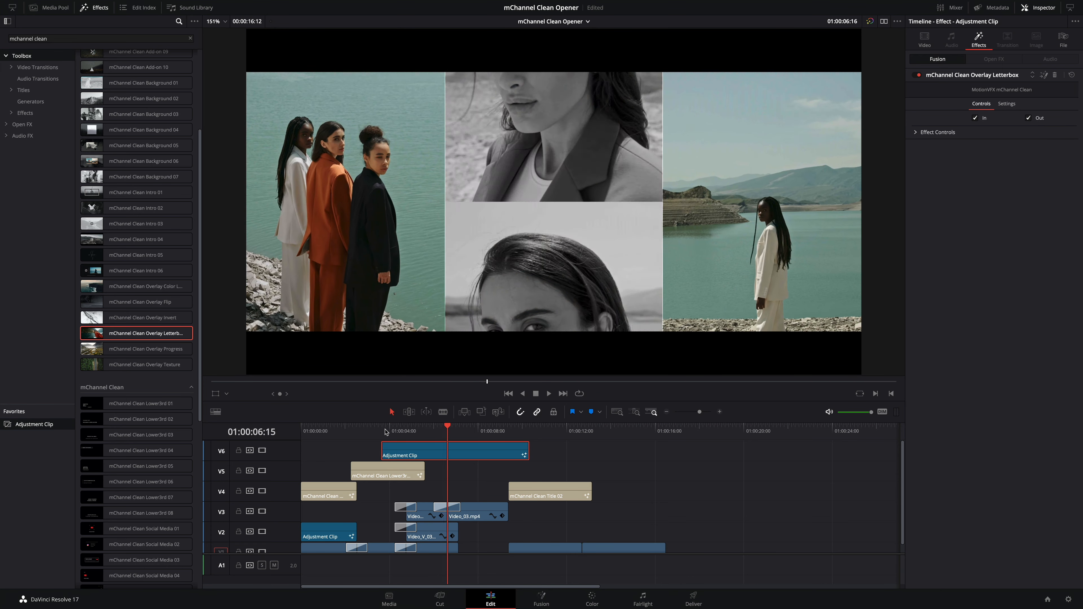
pyautogui.click(492, 427)
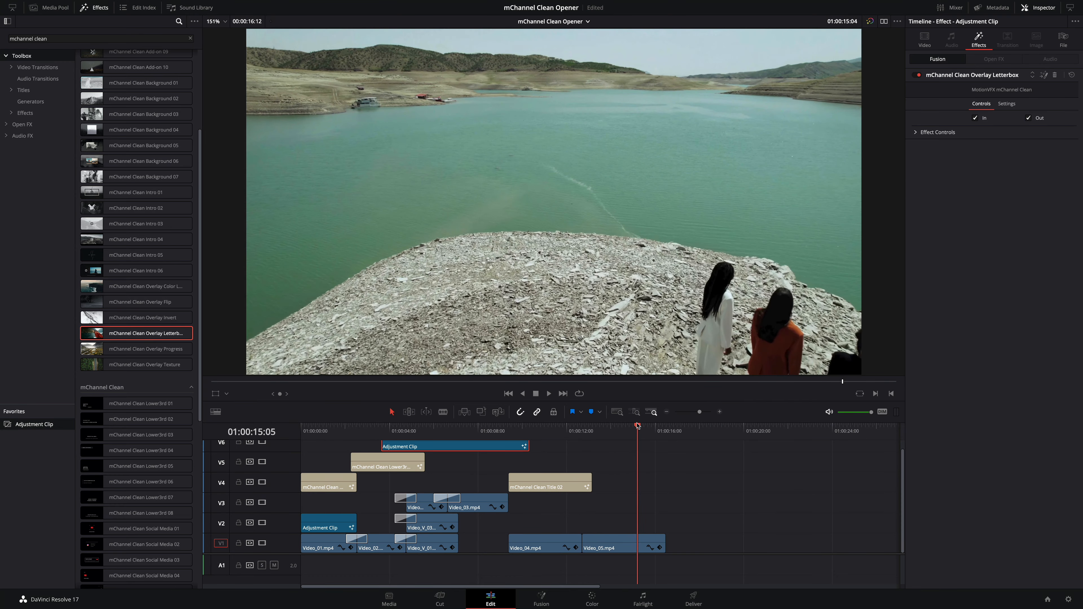
# - Apply mChannel Clean Intro 01 to the adjustment clip over Video_05 with its out animation off
pyautogui.click(591, 431)
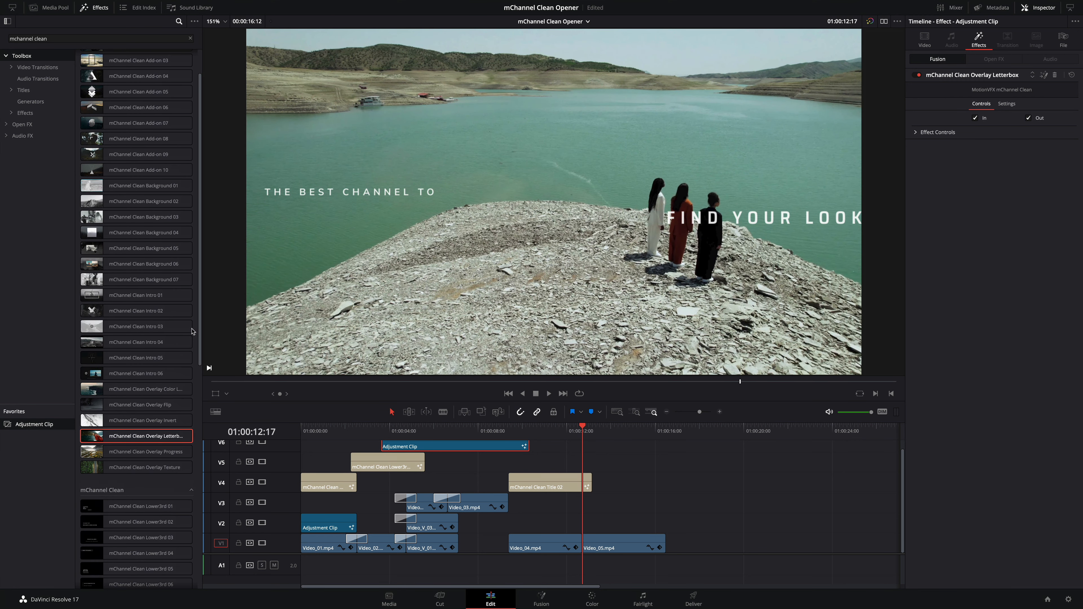
pyautogui.click(136, 295)
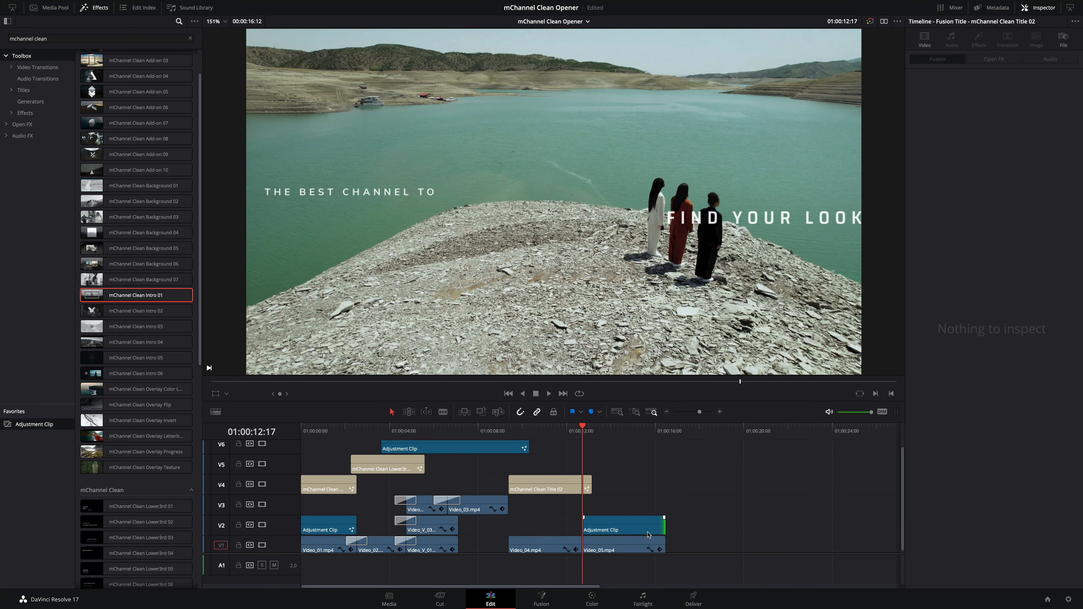
pyautogui.click(621, 529)
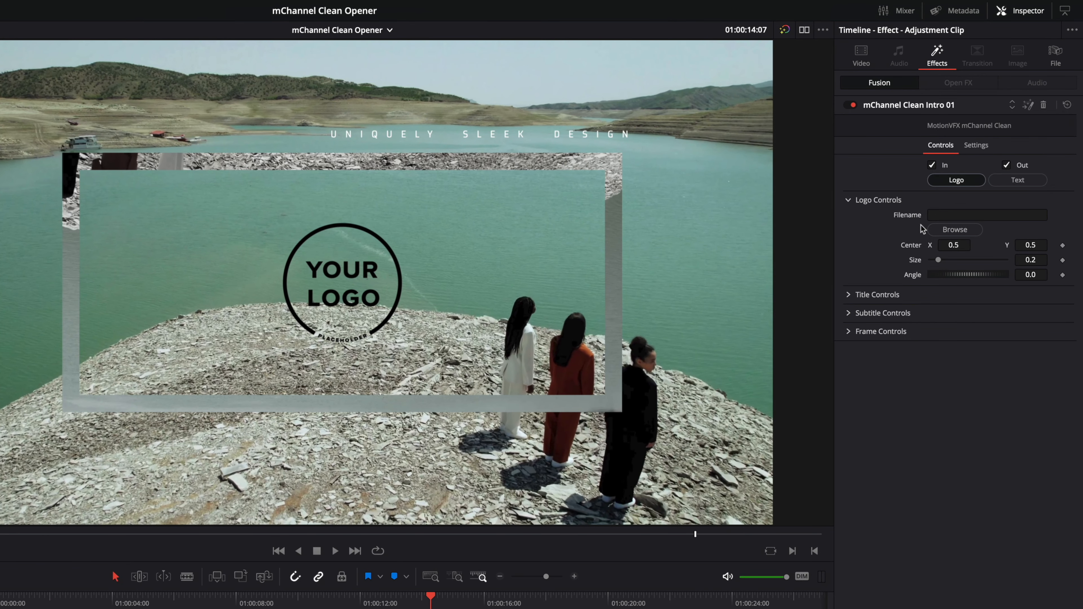
pyautogui.click(1017, 180)
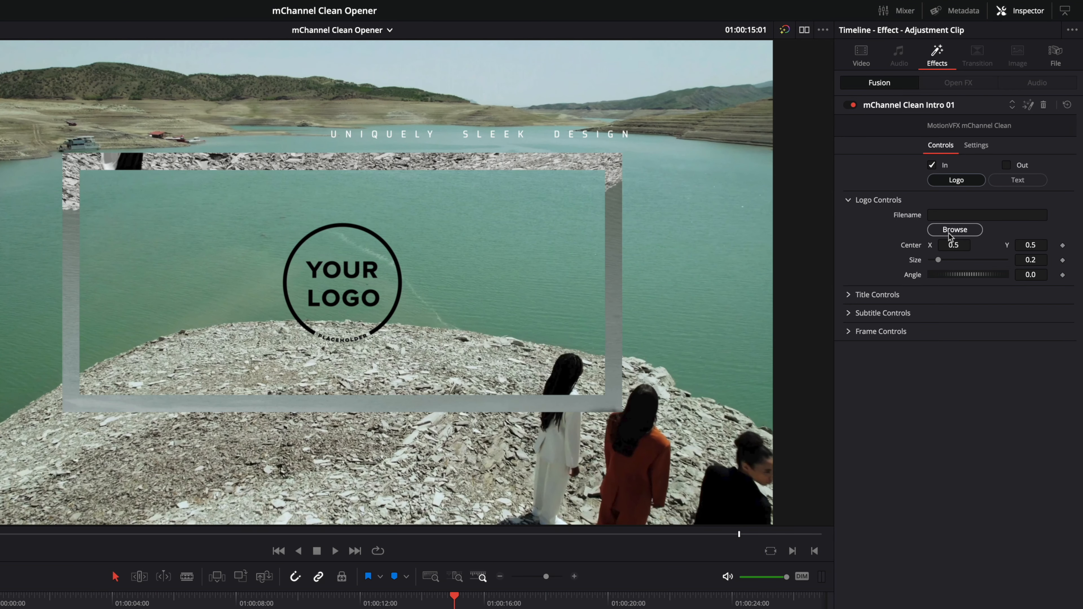
# - Load q_logo.png as the intro logo and set its Size to 0.125
pyautogui.click(954, 230)
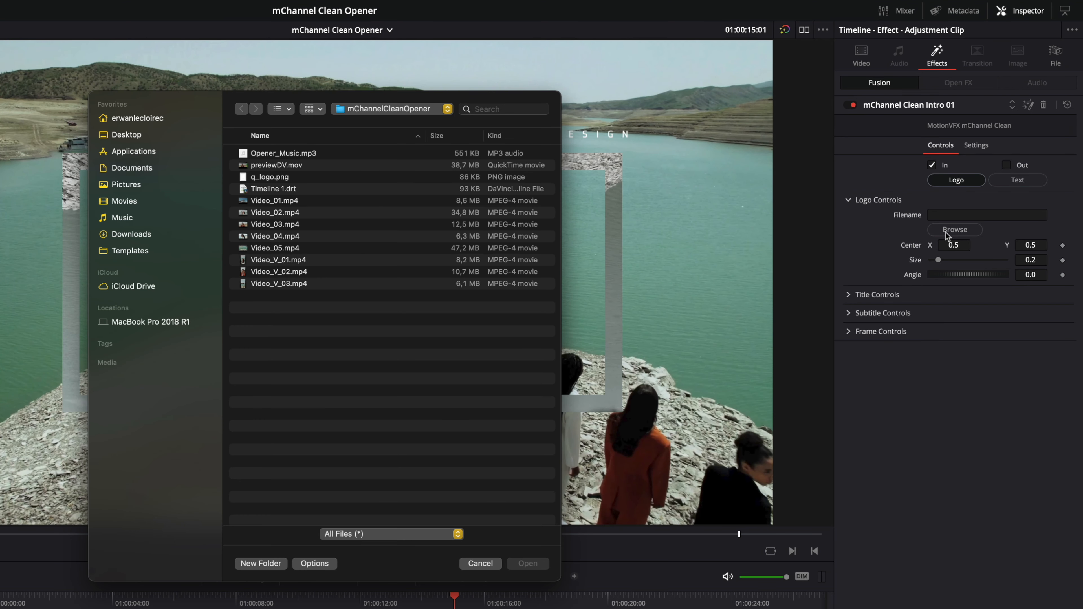
pyautogui.click(270, 177)
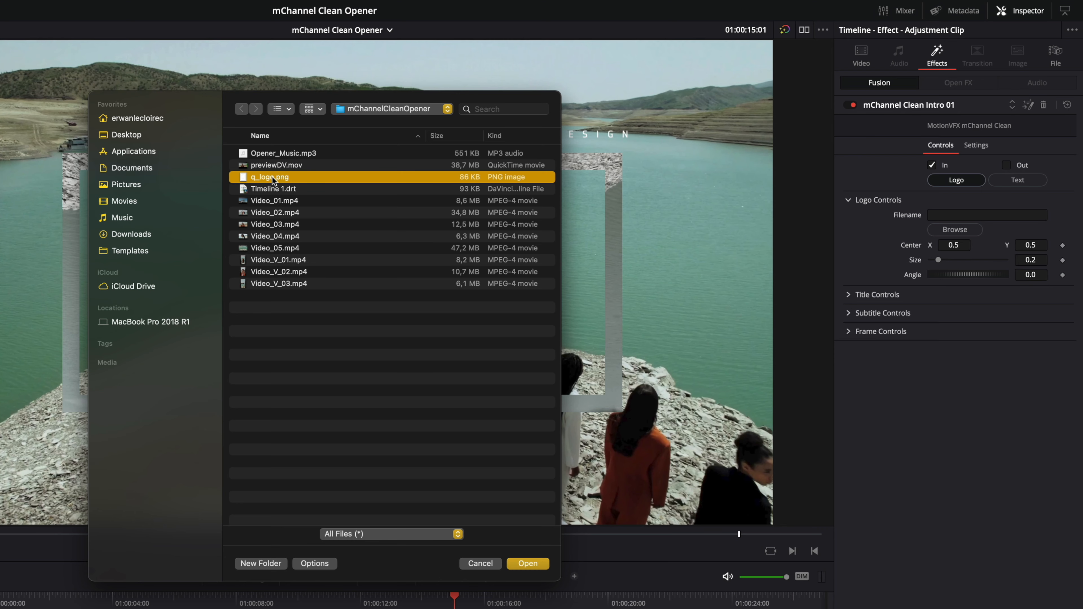
pyautogui.click(526, 564)
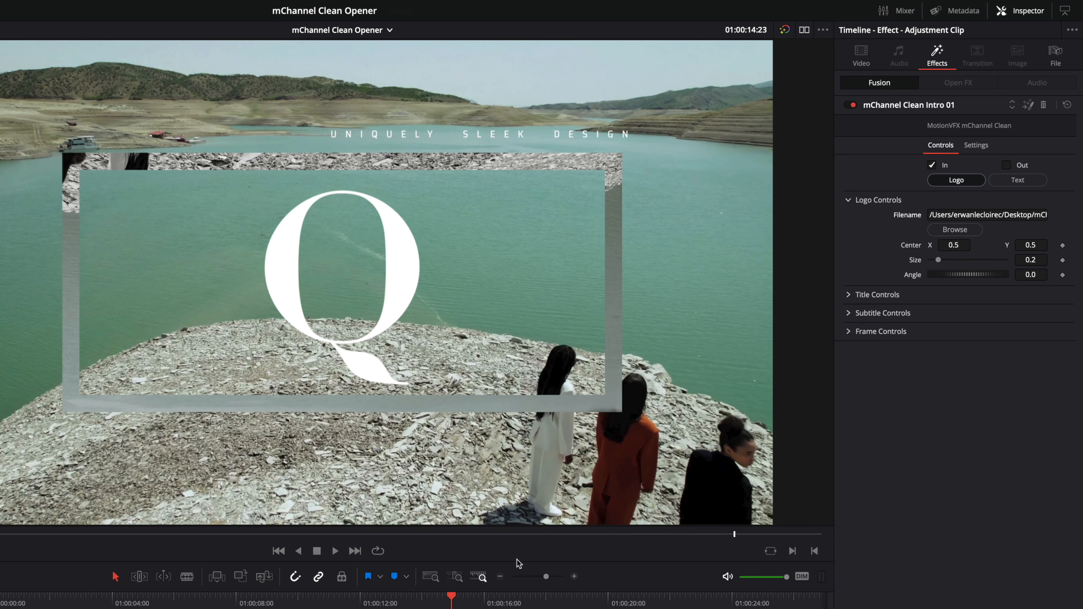
pyautogui.moveTo(954, 260); pyautogui.dragTo(938, 259)
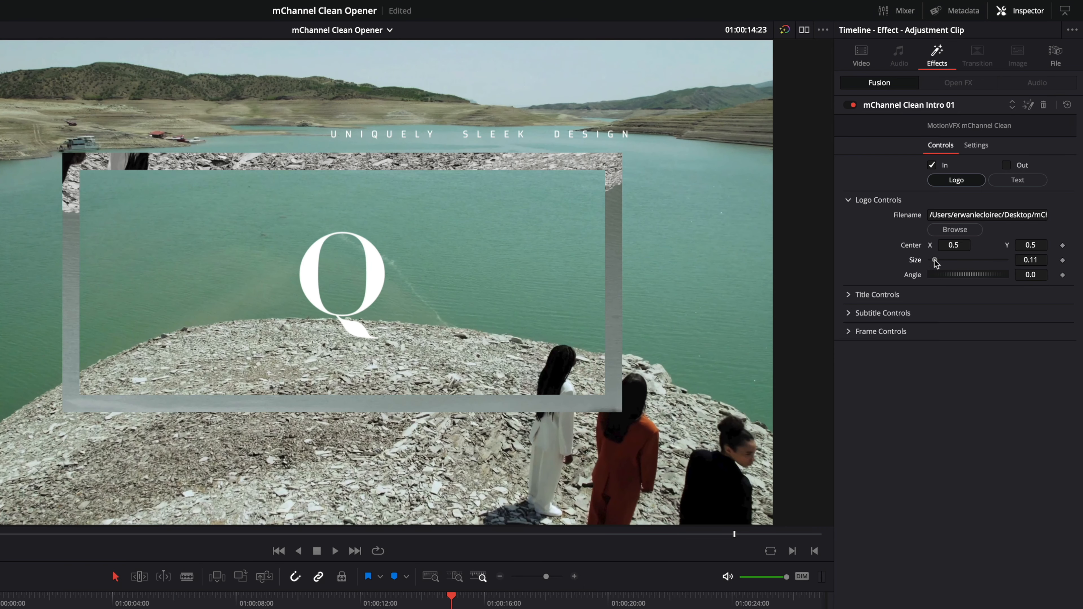
pyautogui.moveTo(934, 260); pyautogui.dragTo(936, 260)
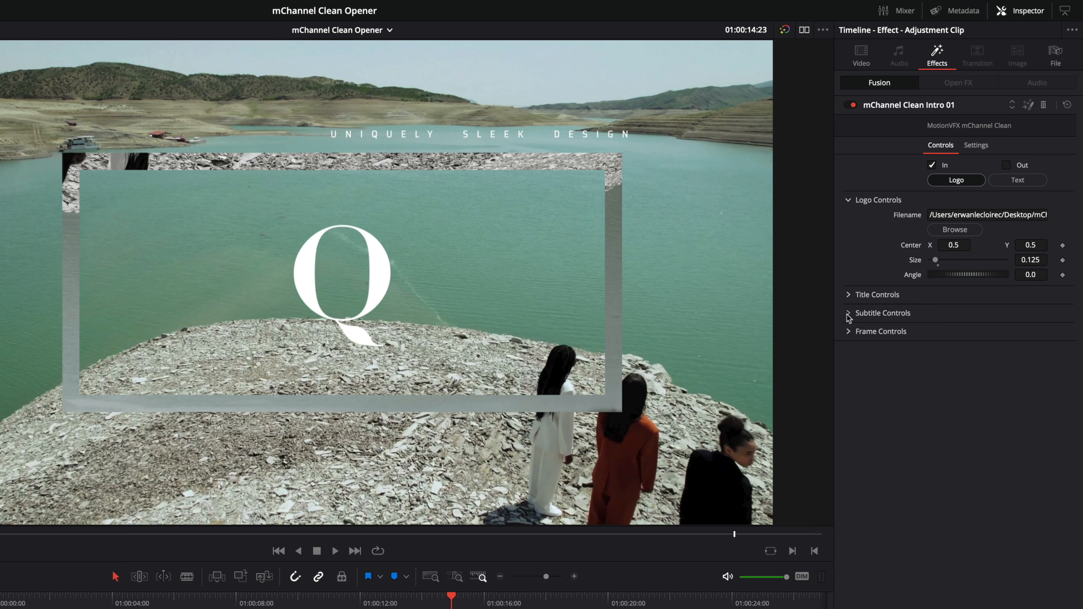
# - Reduce the logo Frame Thickness to 0 and add the Overlay Letterbox to the logo clip
pyautogui.click(883, 313)
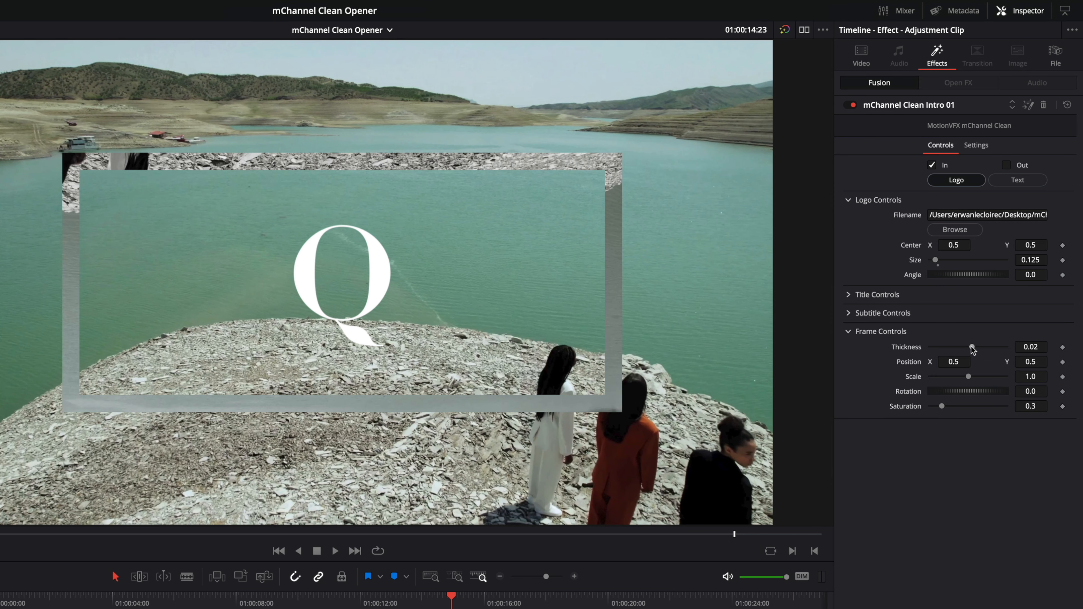
pyautogui.moveTo(973, 347); pyautogui.dragTo(932, 348)
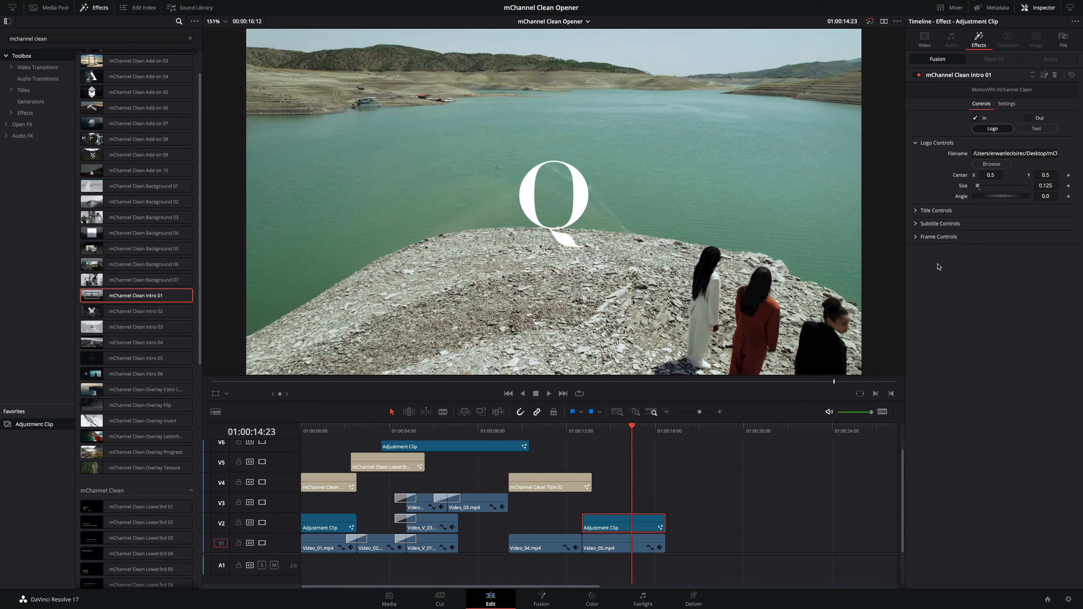
pyautogui.moveTo(708, 448)
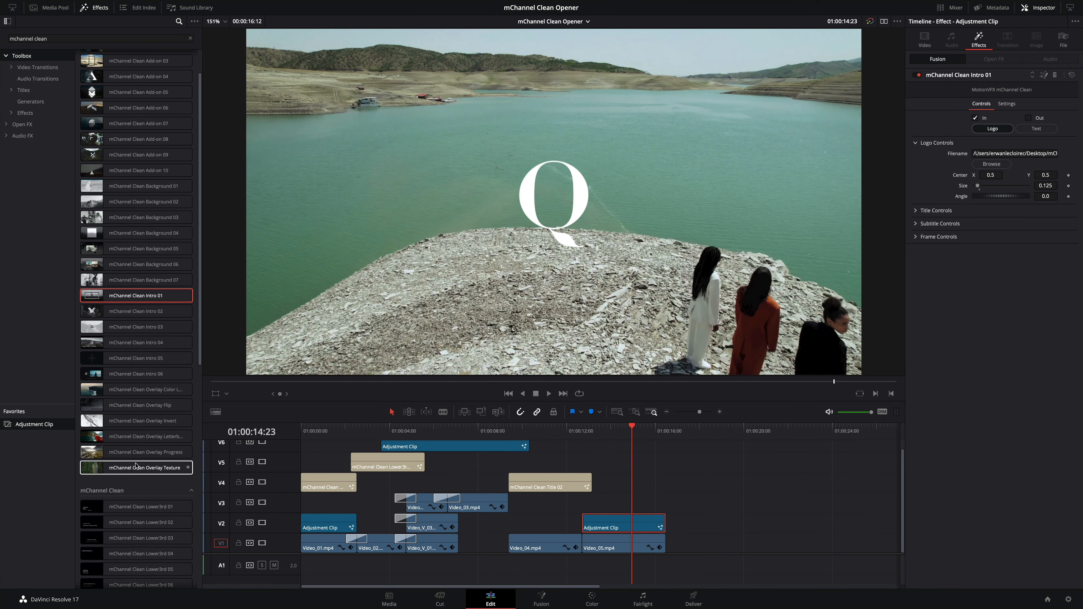
pyautogui.click(136, 436)
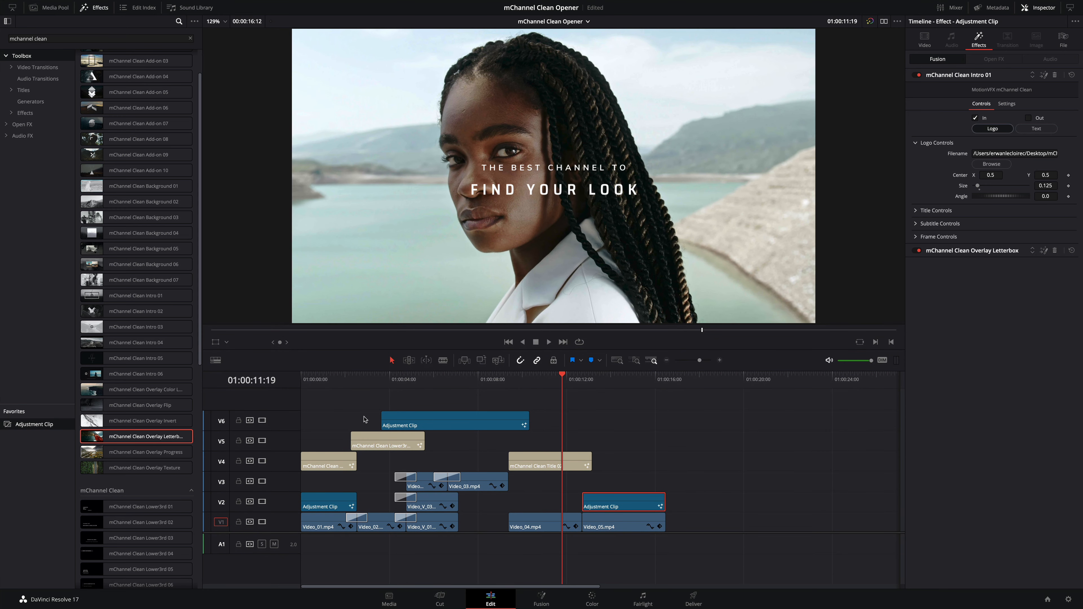
pyautogui.moveTo(17, 430)
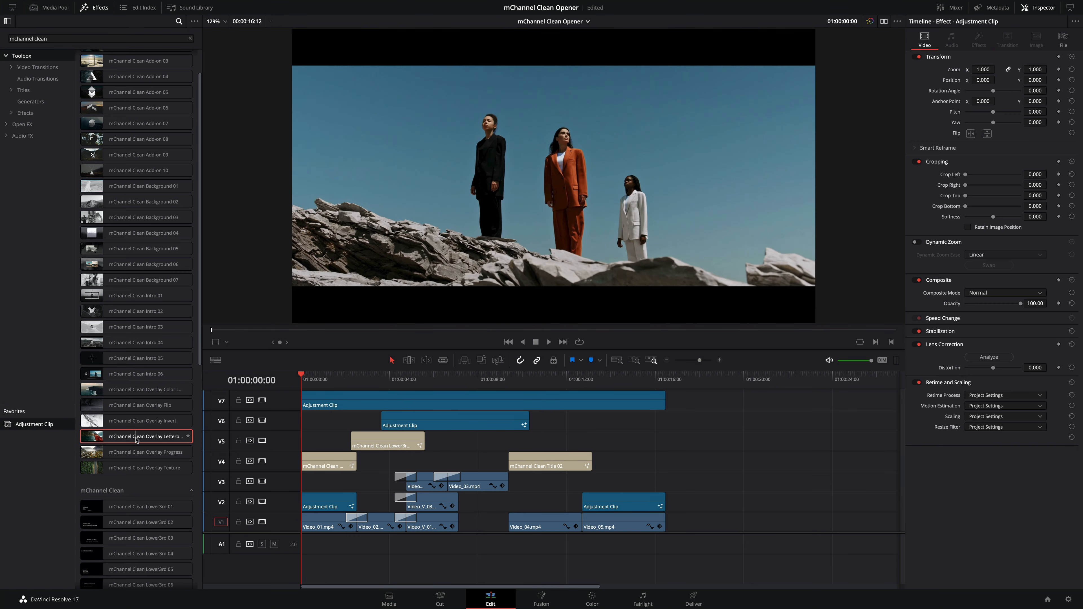
# - Apply the mChannel Clean Overlay Texture to the top adjustment clip and bring up the track header menu
pyautogui.click(136, 468)
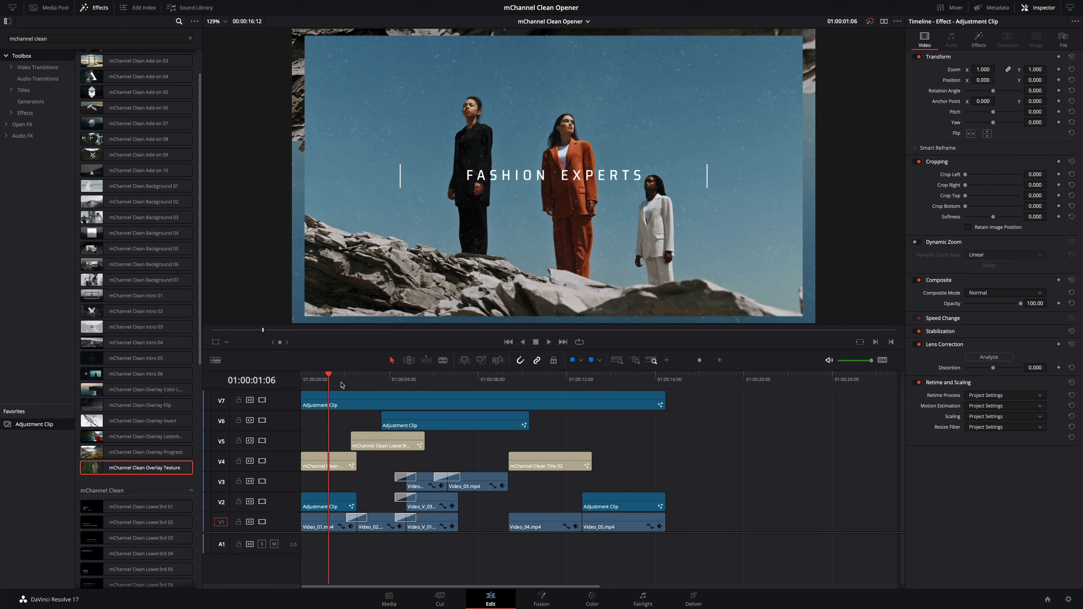
pyautogui.click(449, 379)
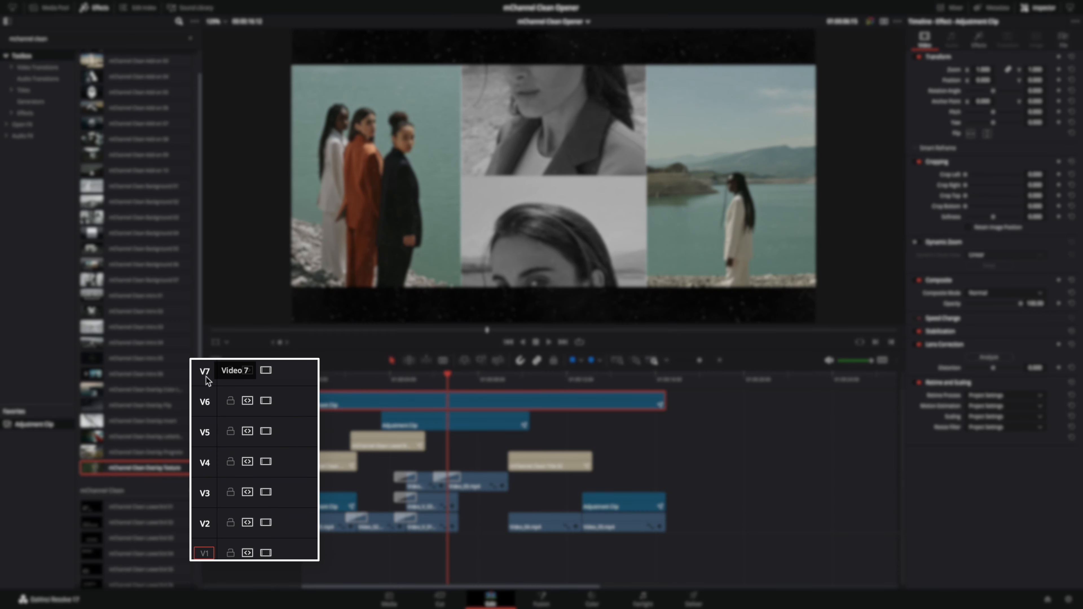
pyautogui.rightClick(234, 372)
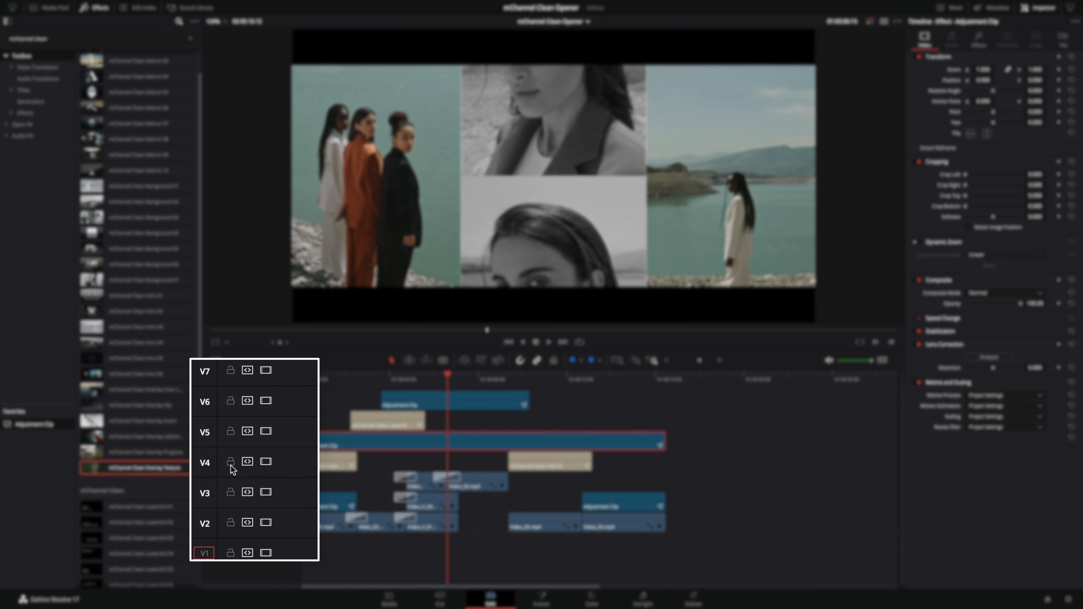
pyautogui.rightClick(232, 462)
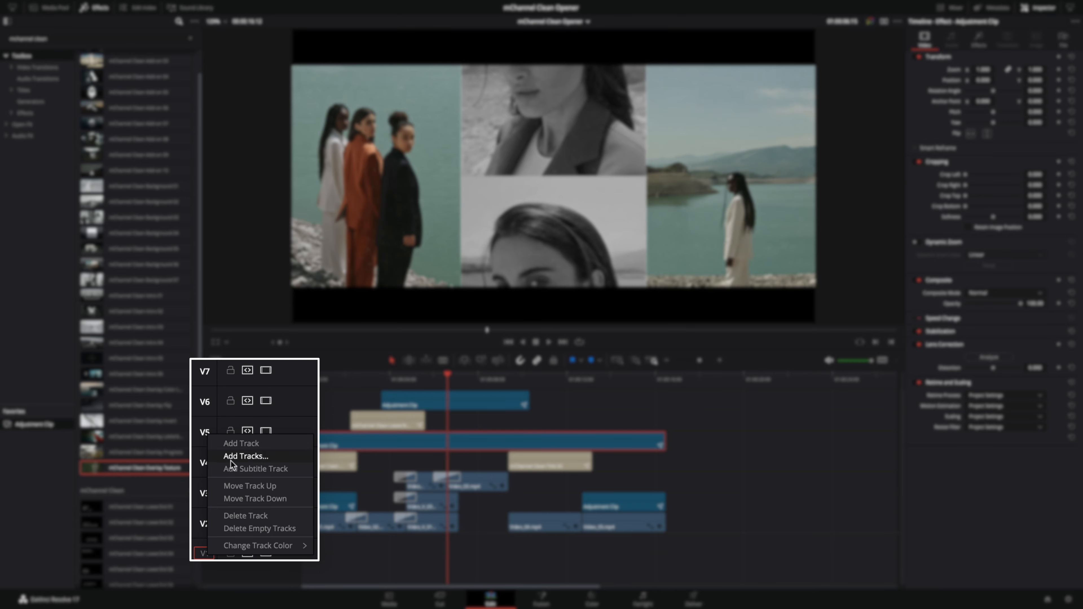